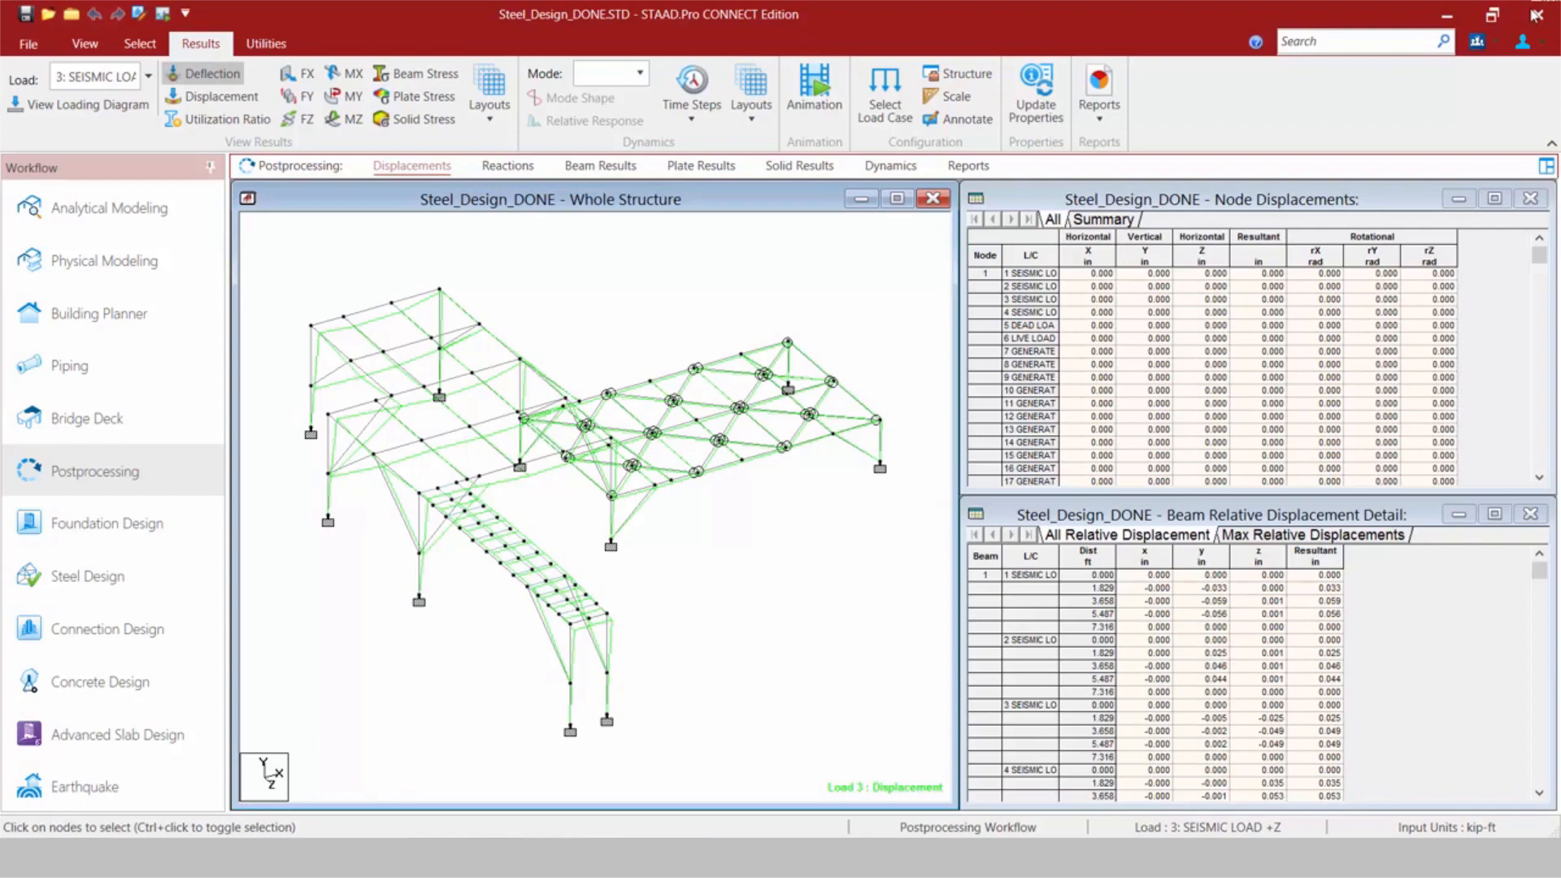
mouse_move(1270, 14)
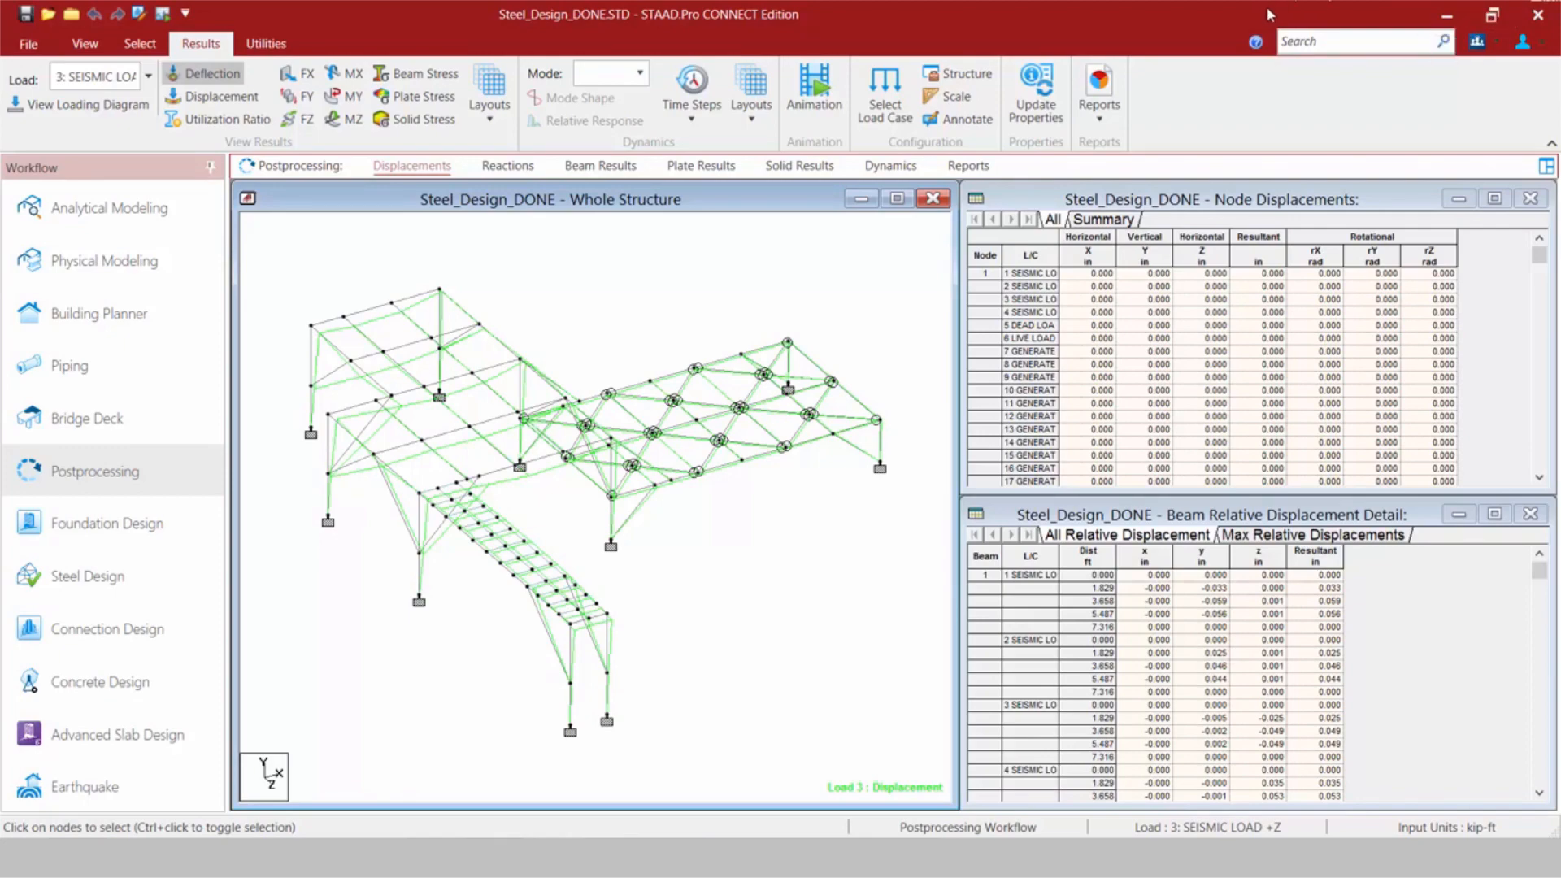
Step: Show the CONNECT Advisor beside the model and refresh its STAAD.Pro search results
click(1476, 41)
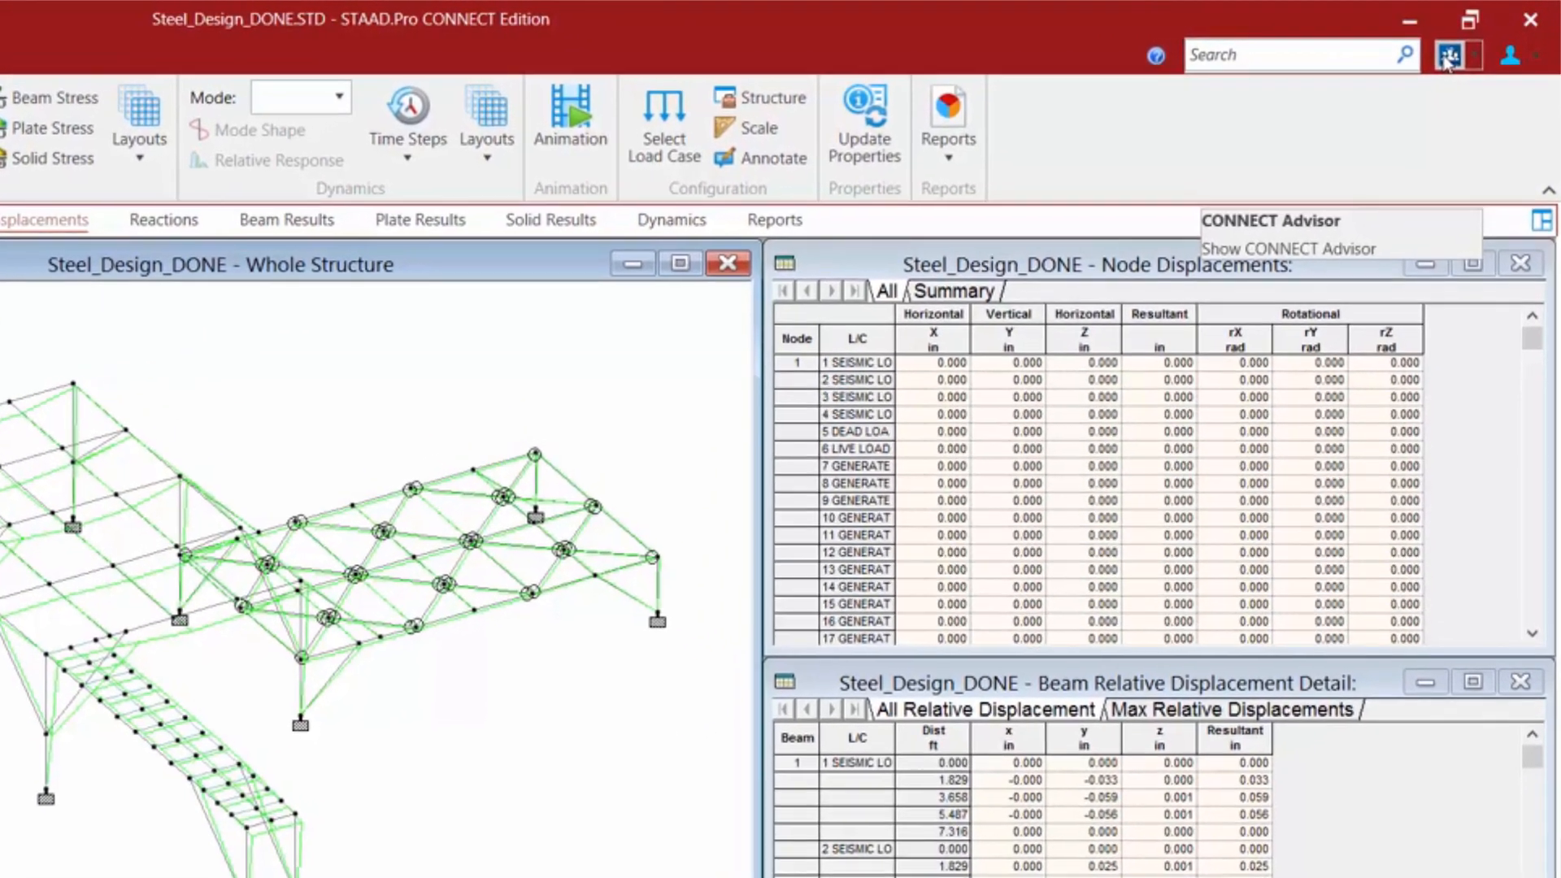
click(1456, 55)
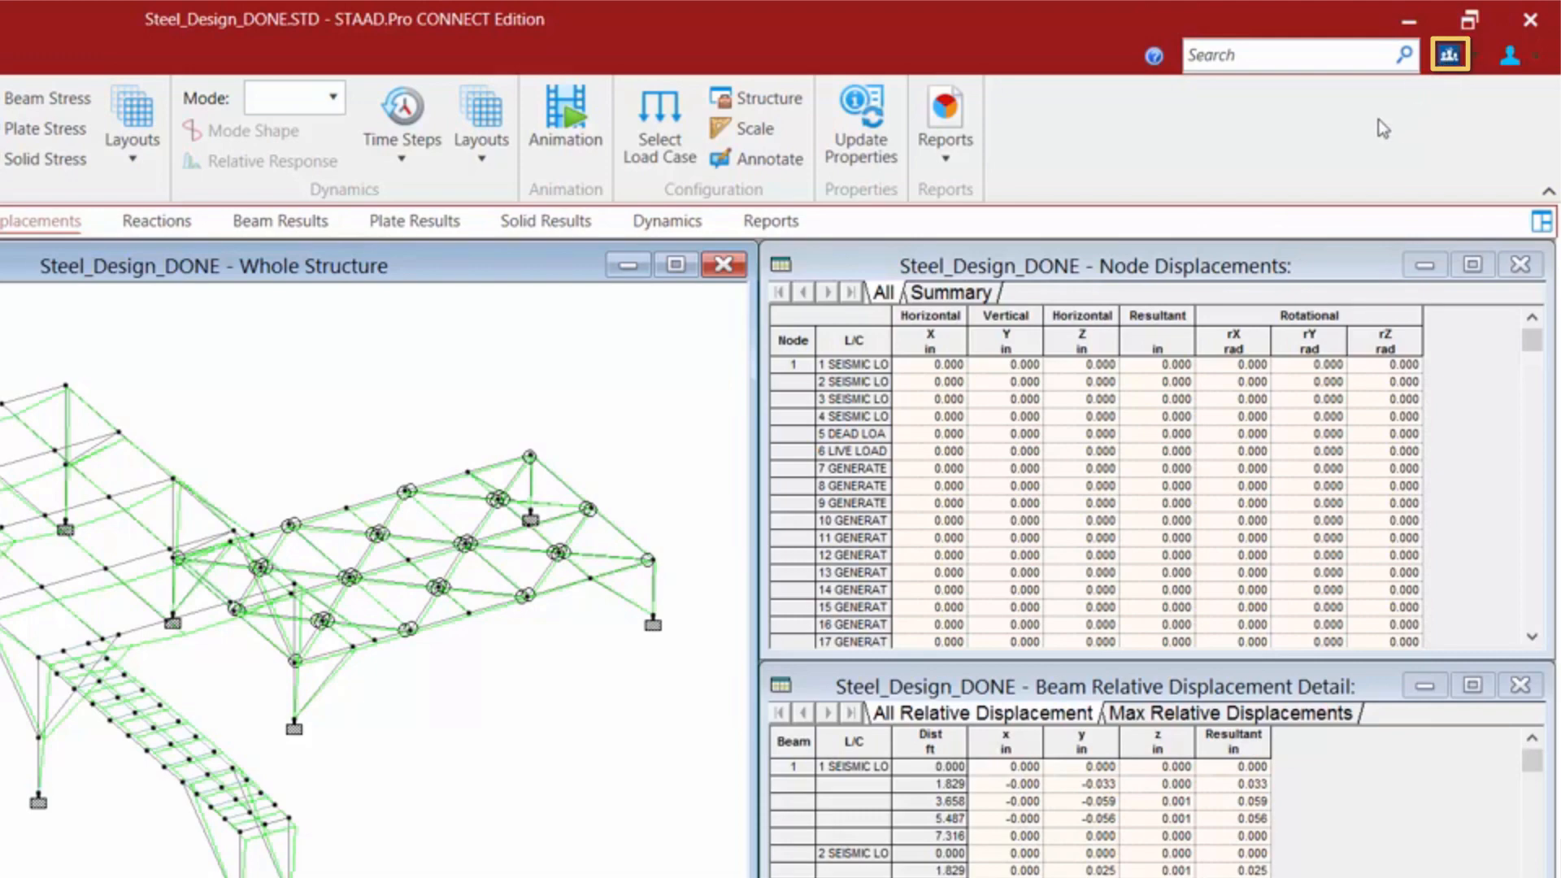
click(1448, 55)
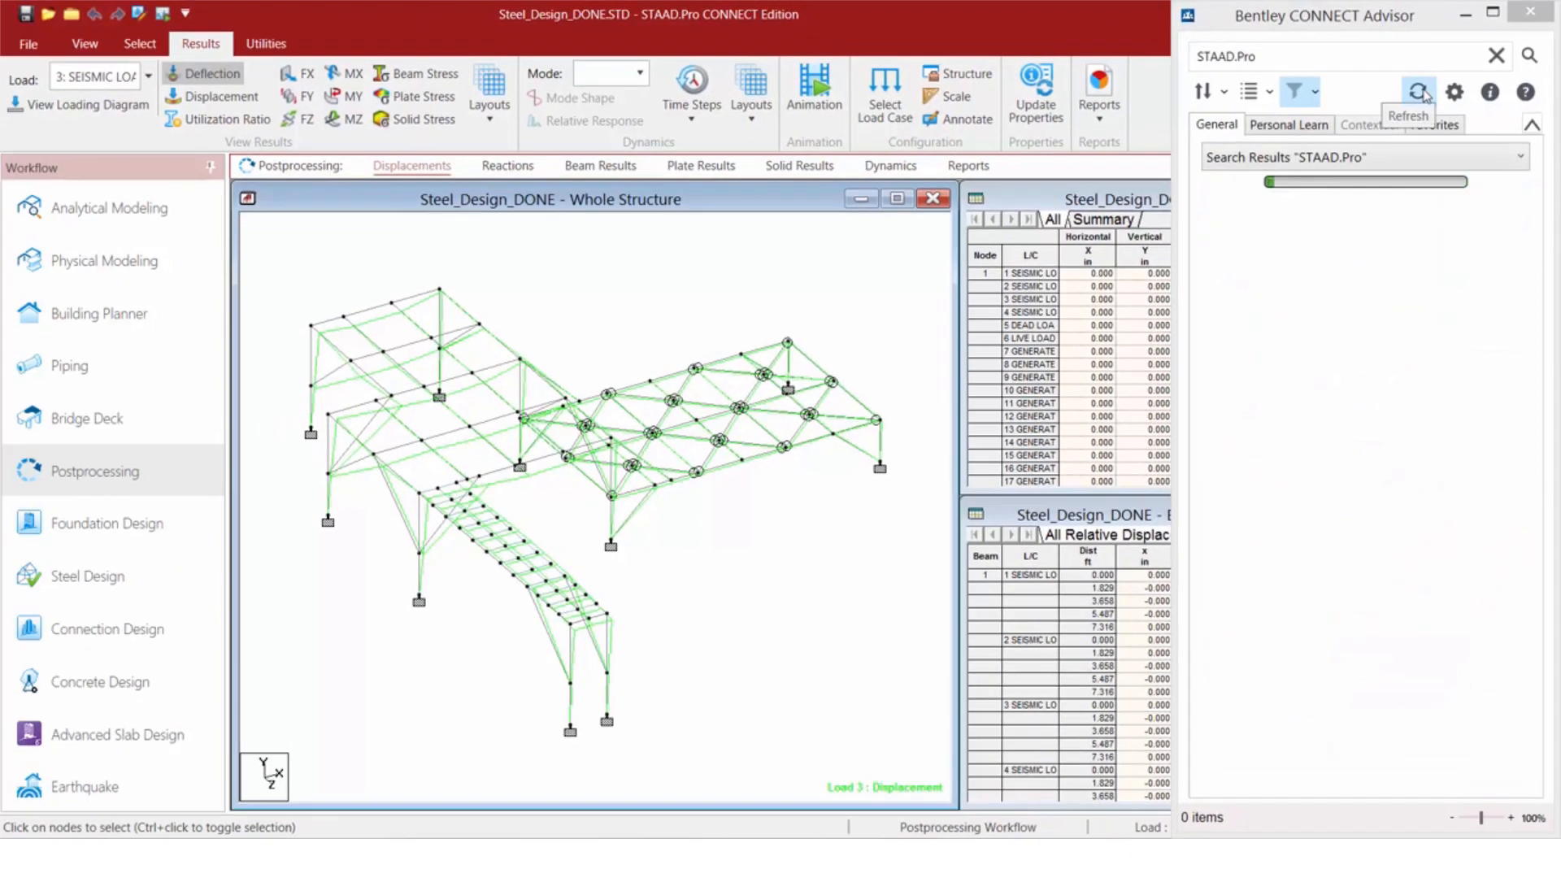
click(1418, 91)
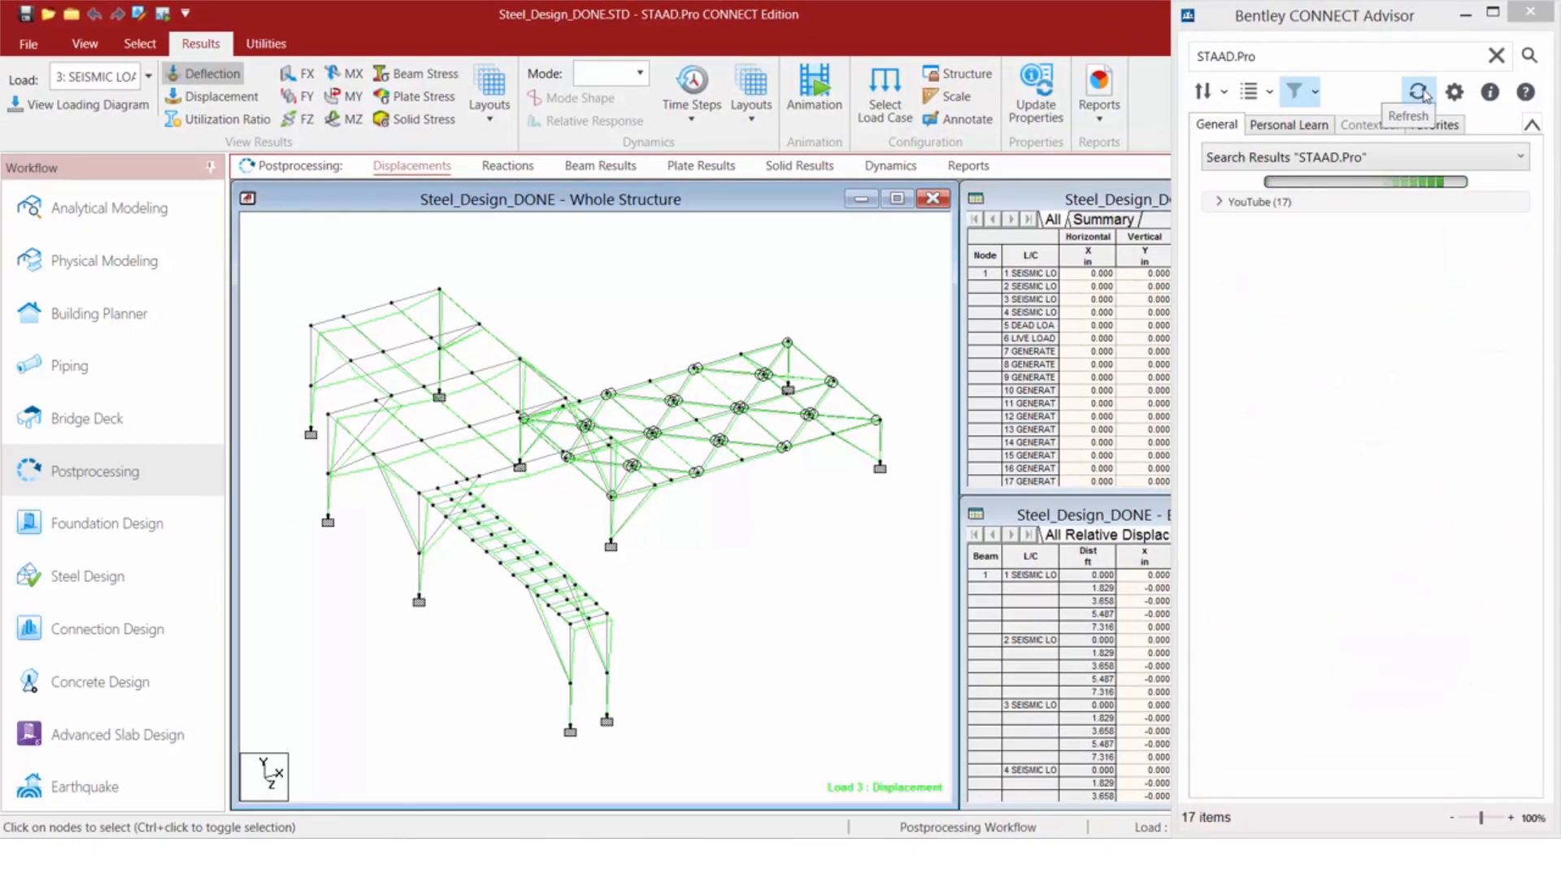
click(1416, 91)
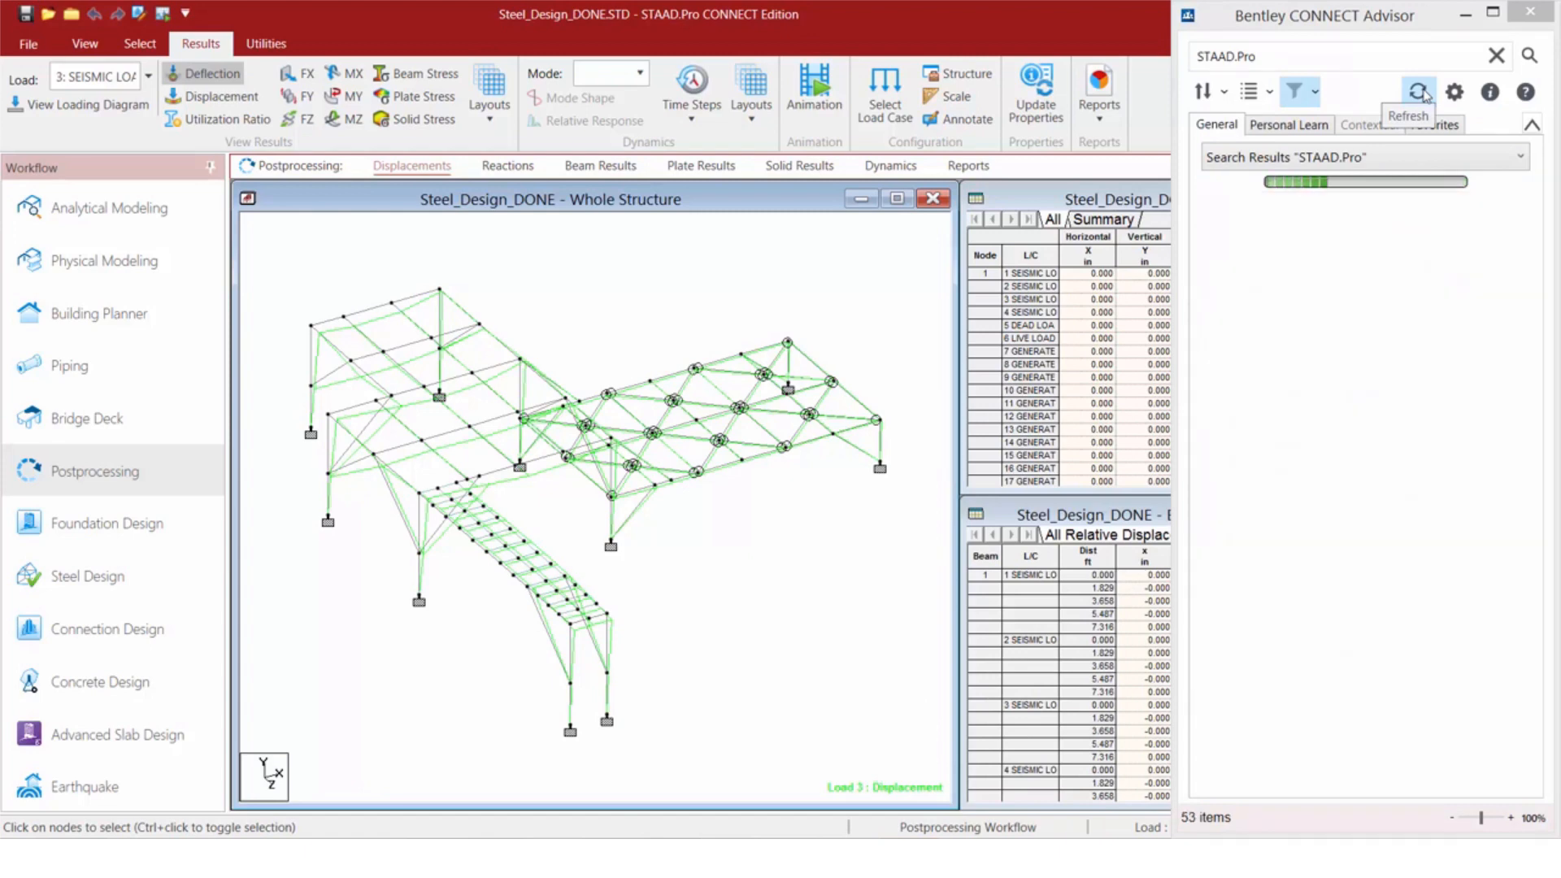
click(1418, 91)
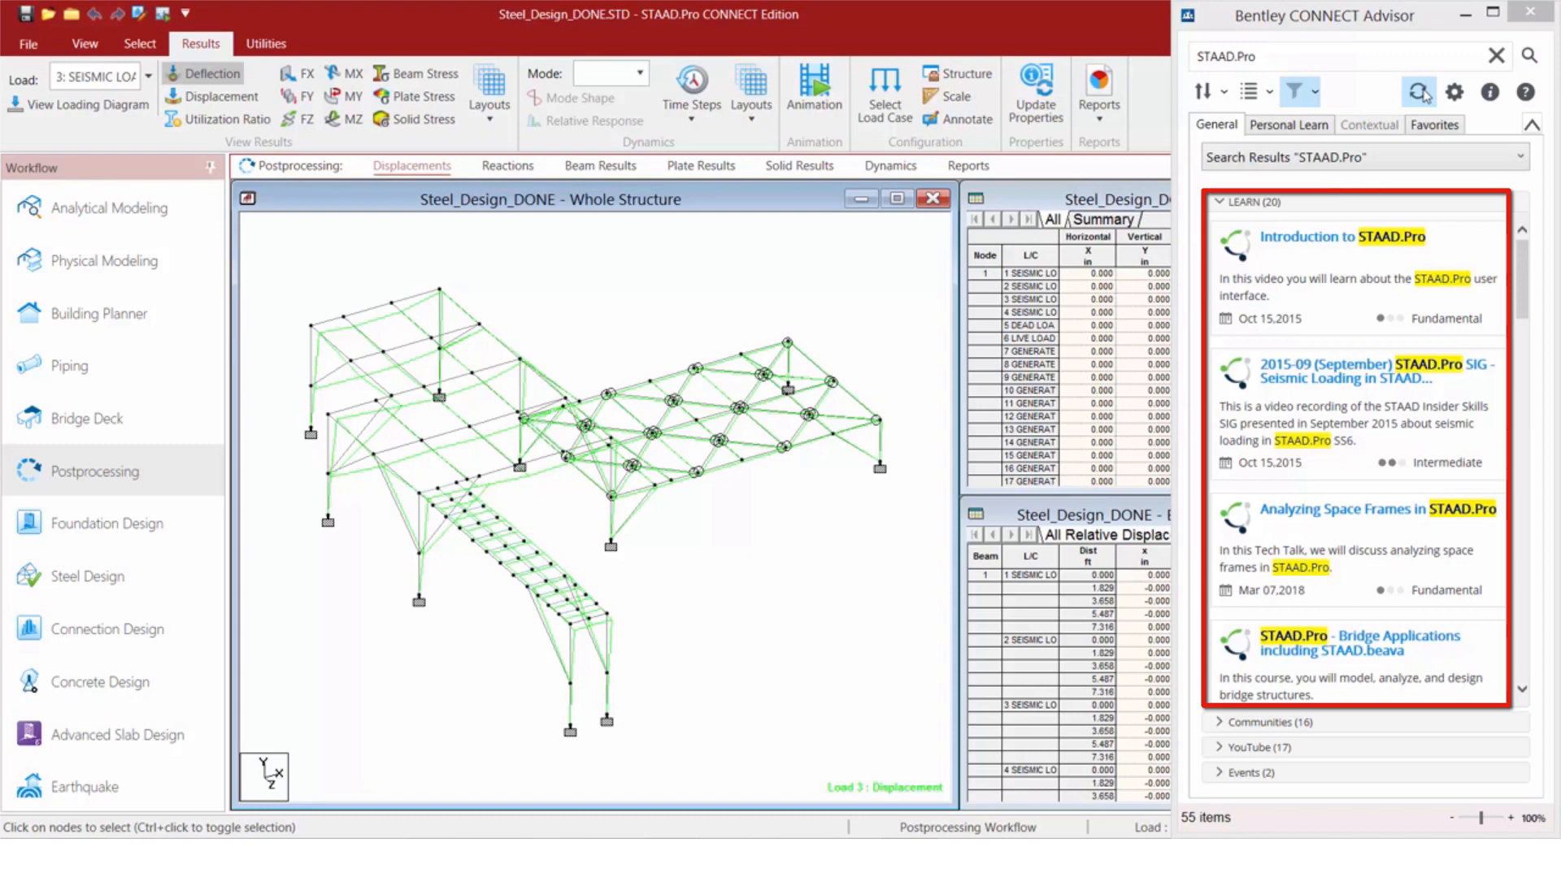
Step: Expand the Communities and YouTube groups in the STAAD.Pro results
click(1274, 228)
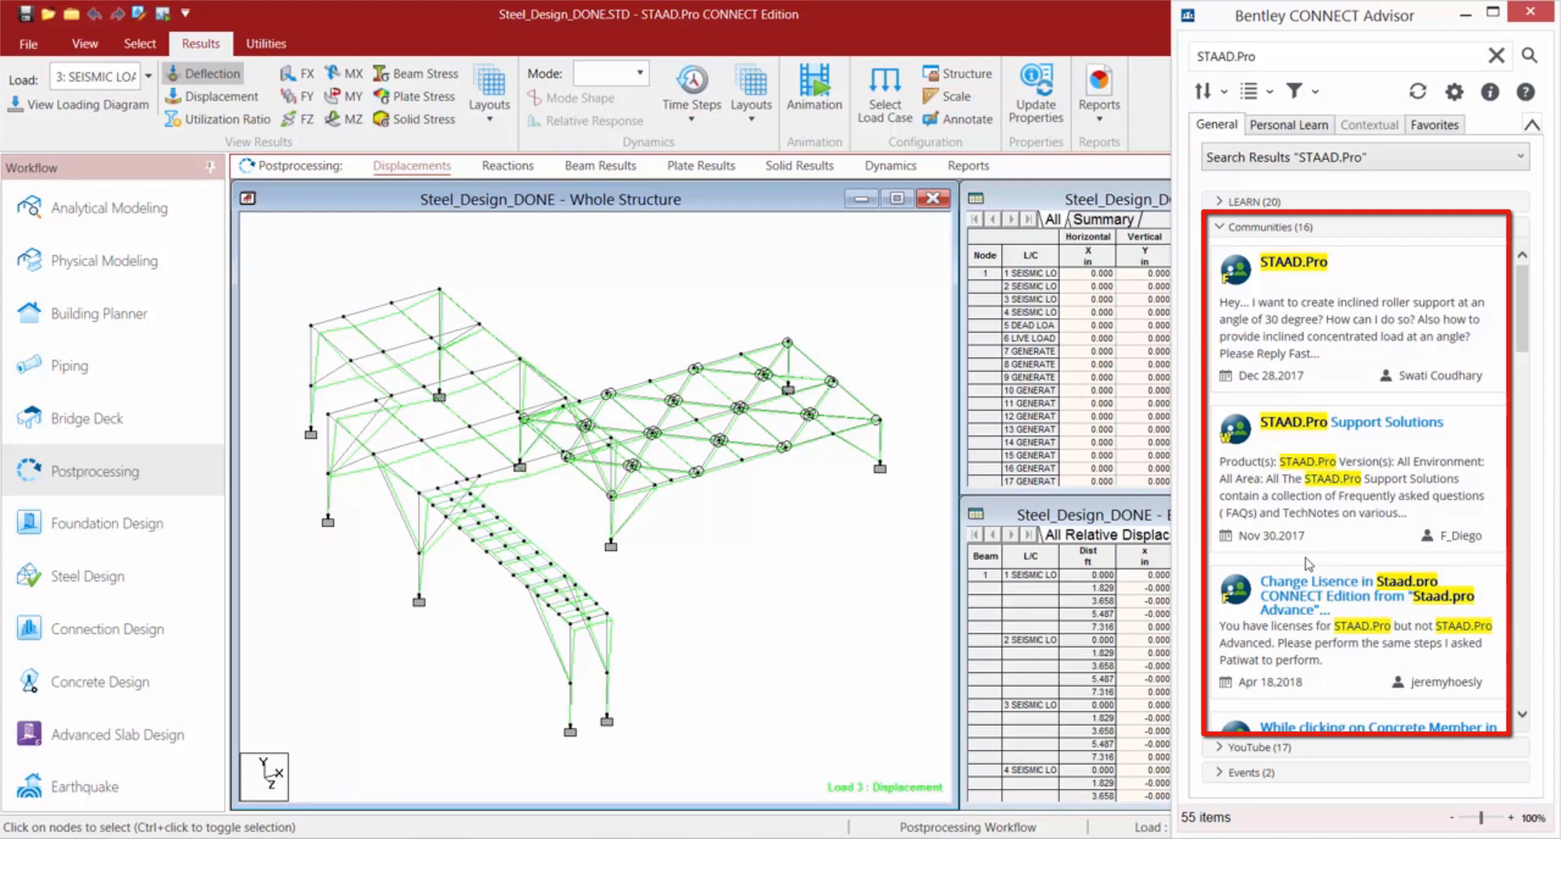
click(1269, 228)
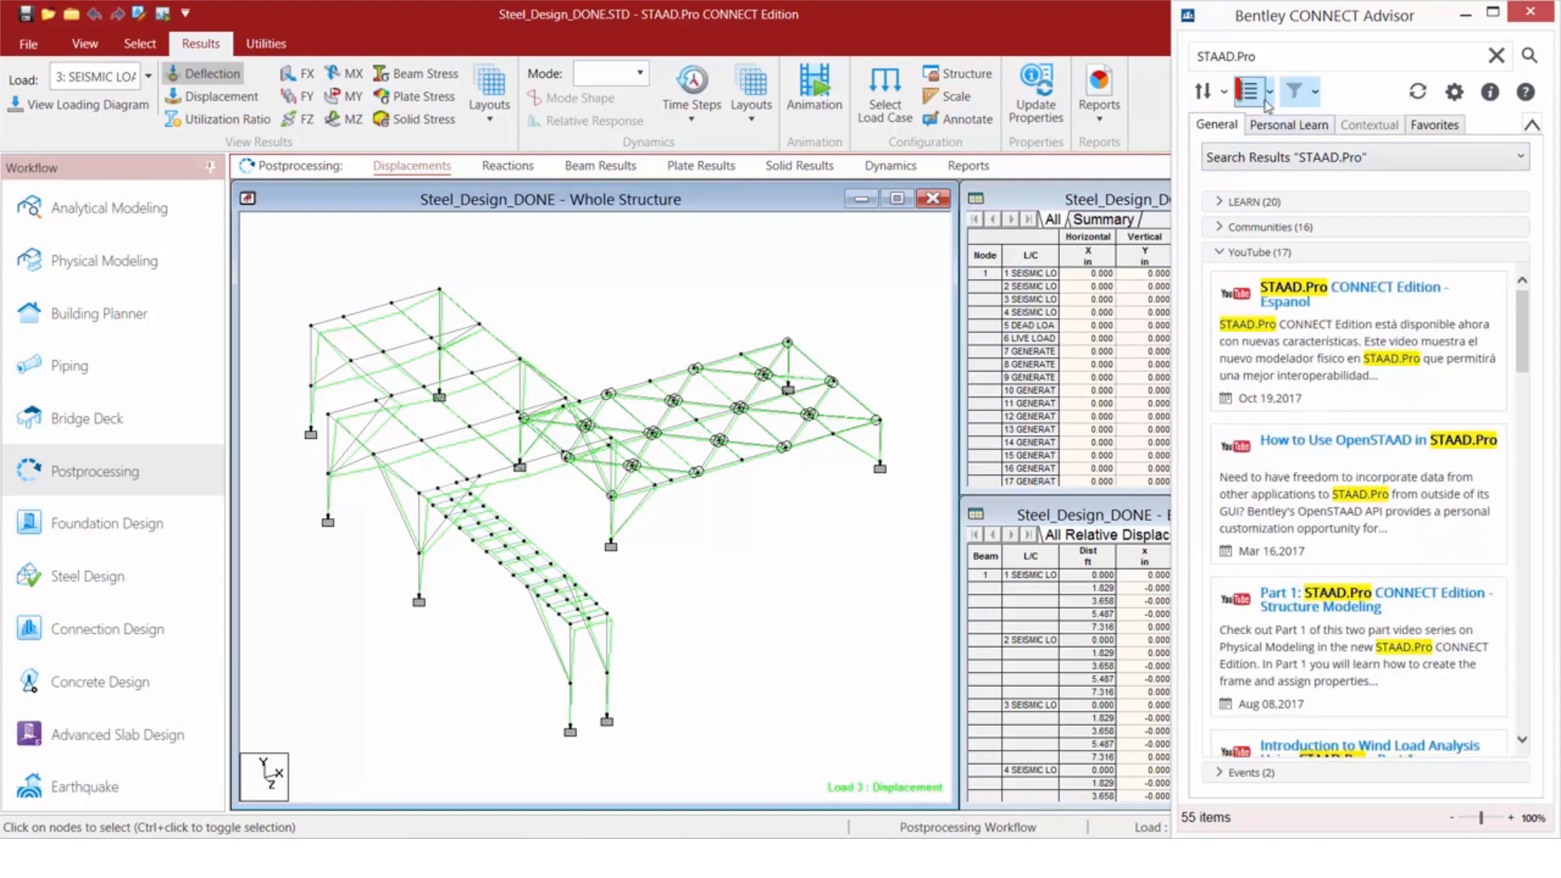
Step: Filter Display Content to LEARN and Events only (22 items) and expand the LEARN group
click(1248, 91)
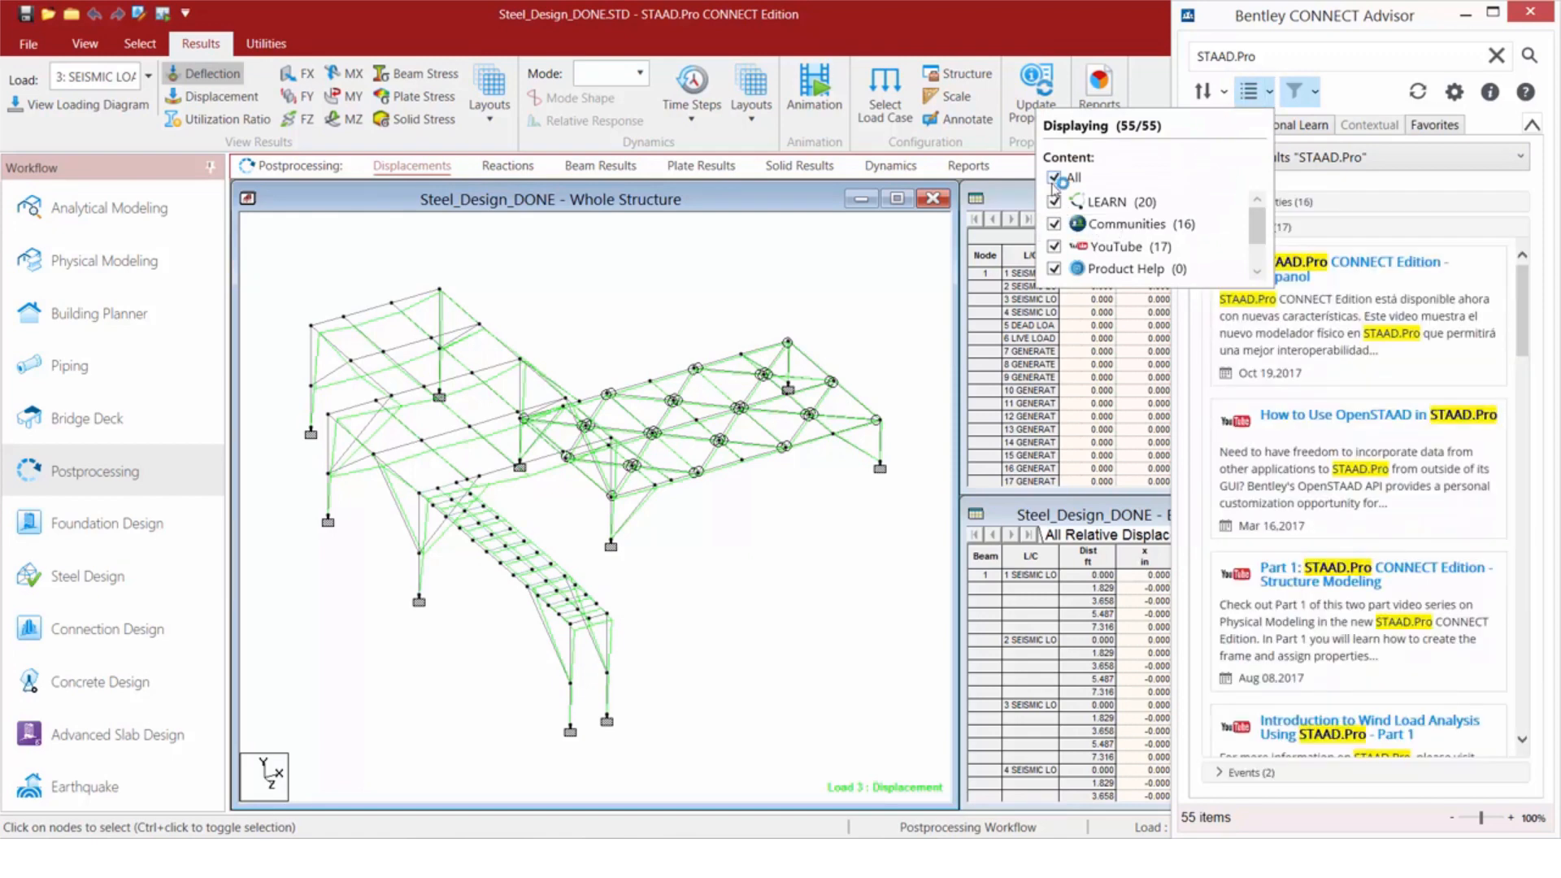
click(1053, 178)
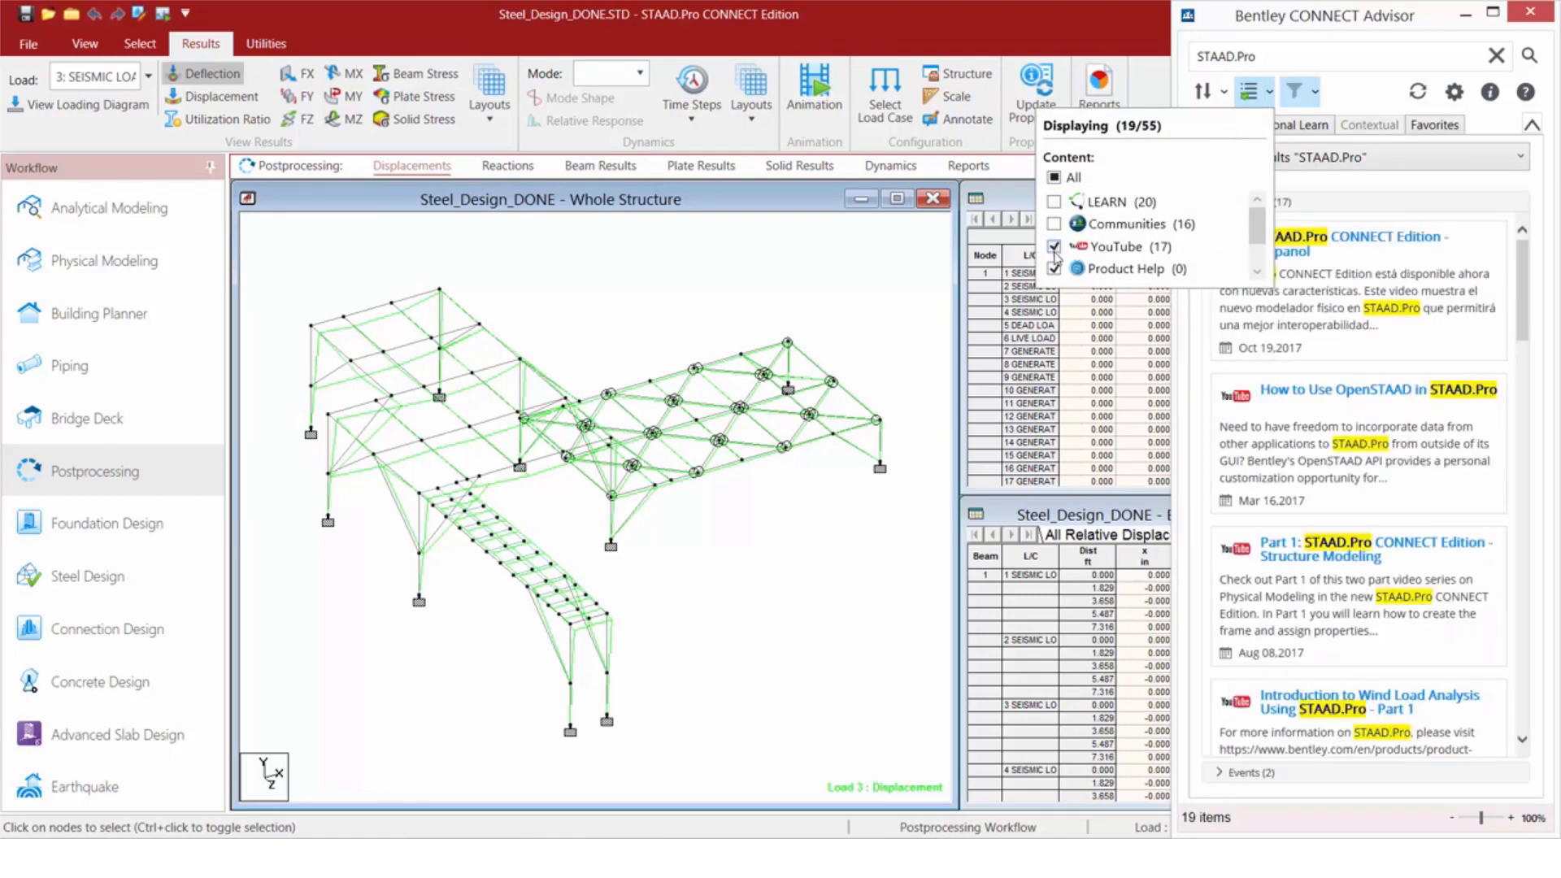
click(1053, 200)
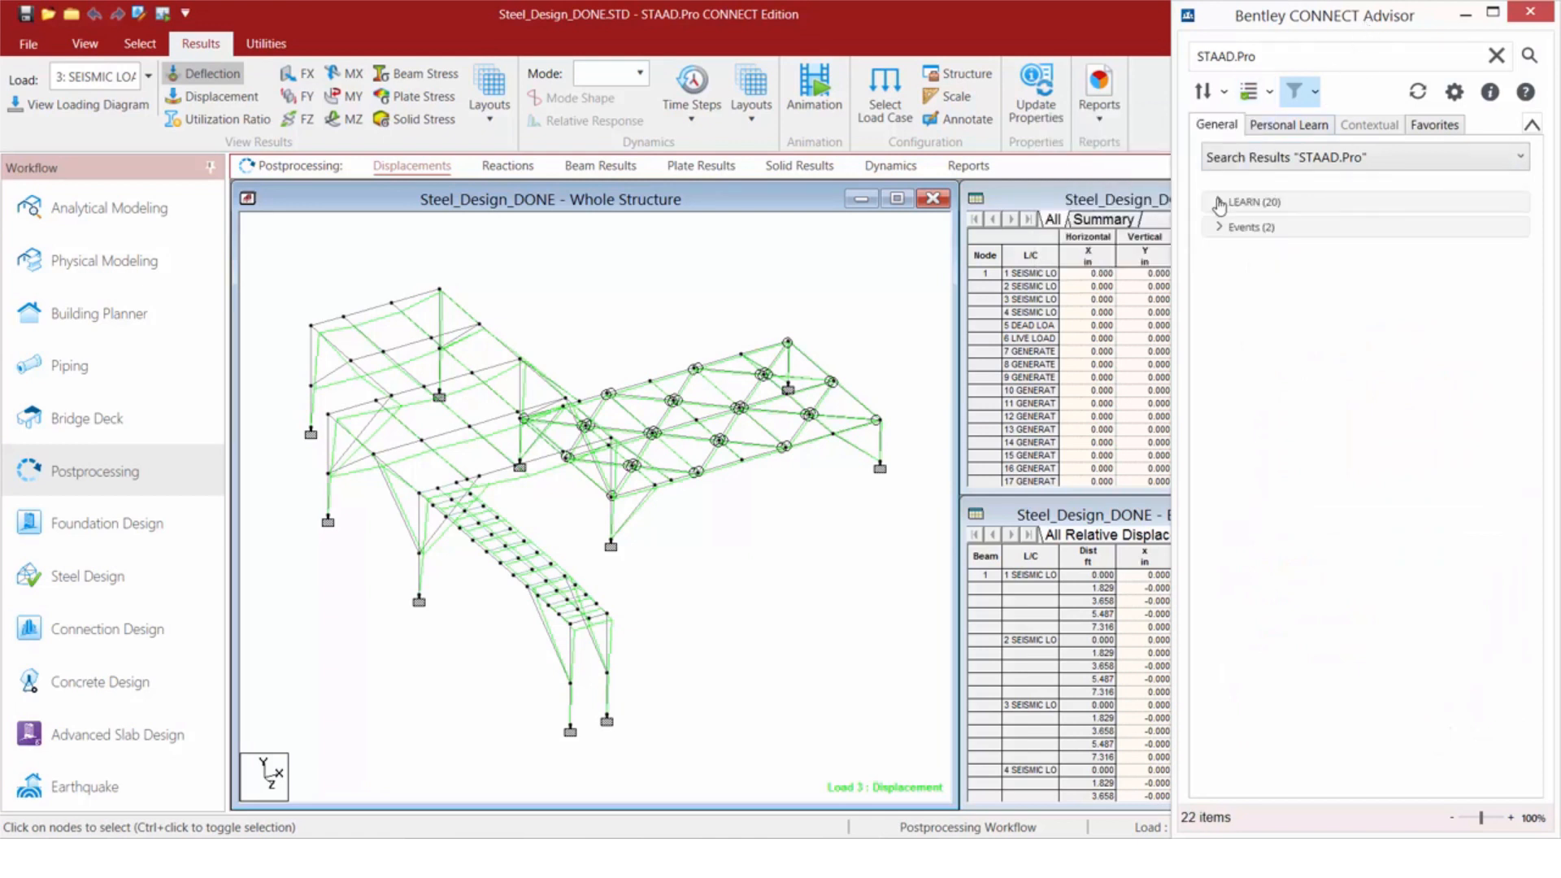
click(1223, 202)
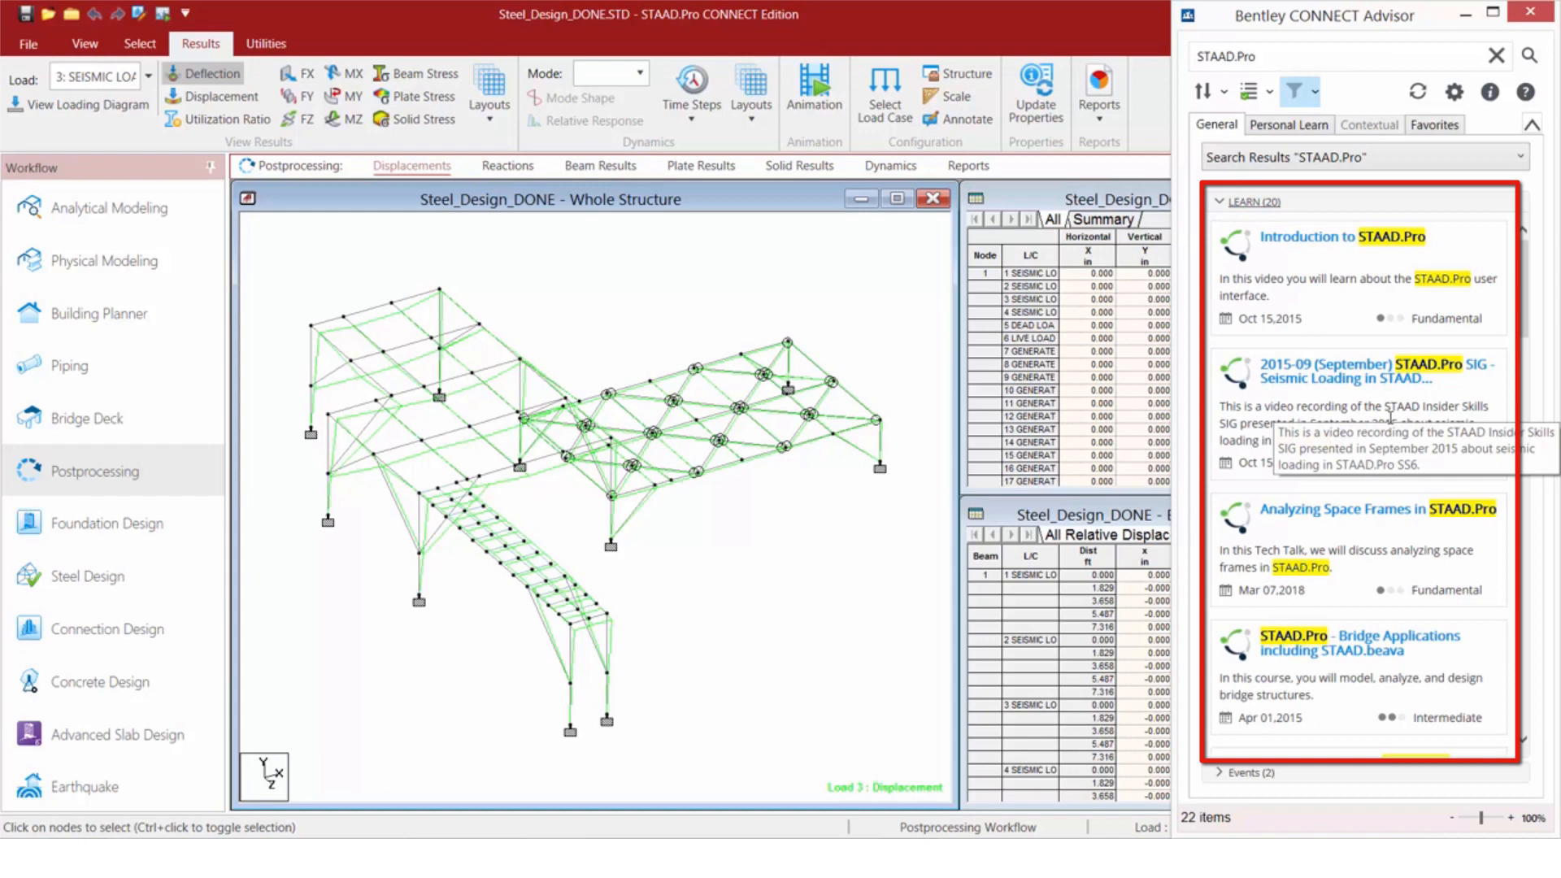
mouse_move(1393, 441)
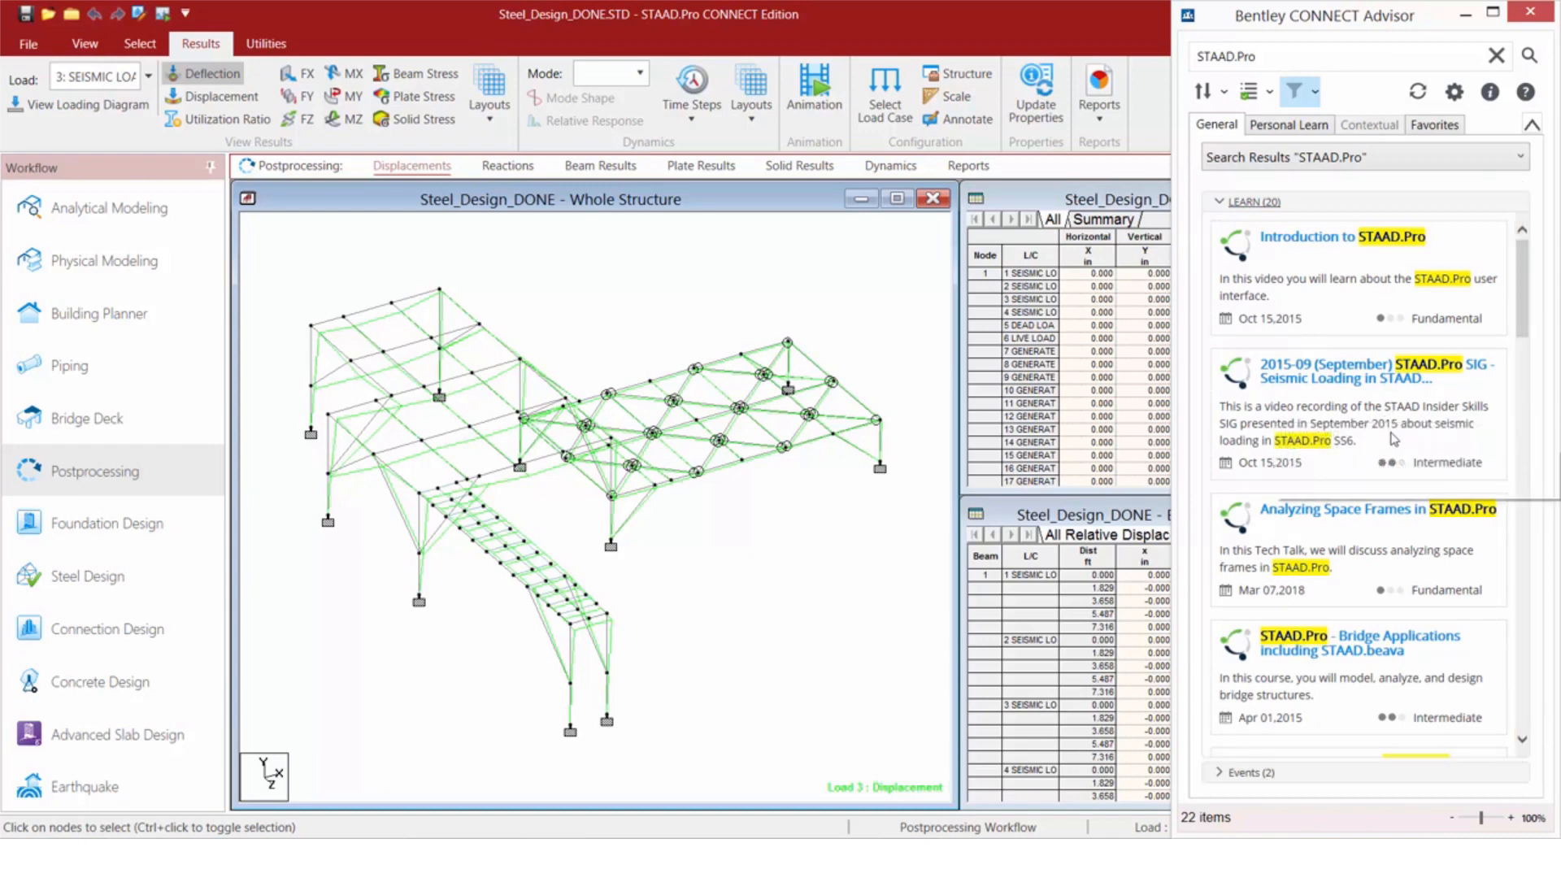
scroll(down, 3)
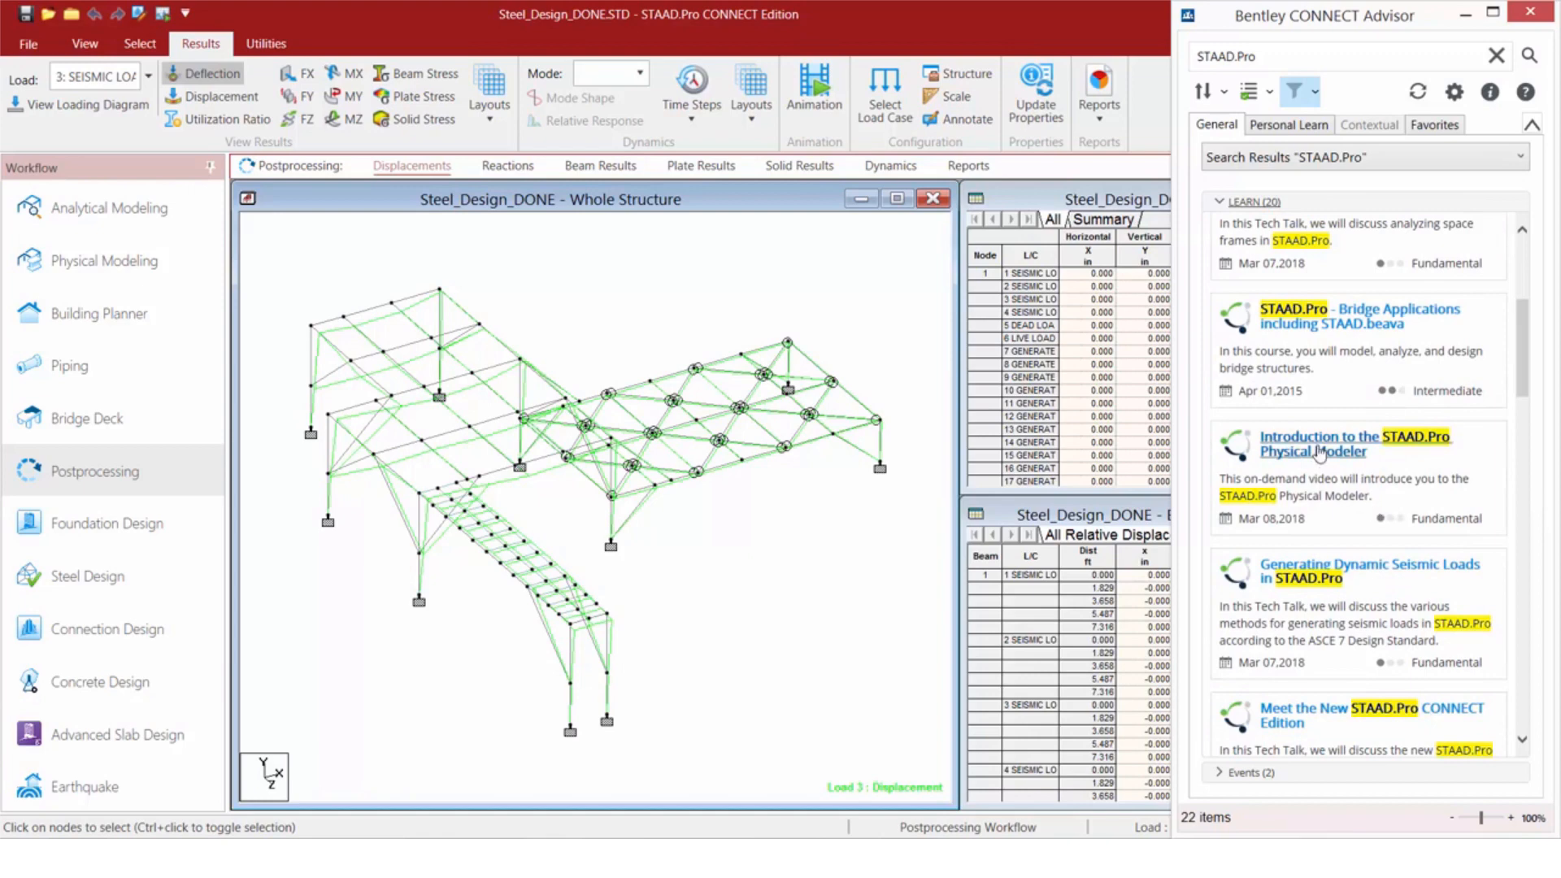
mouse_move(1336, 574)
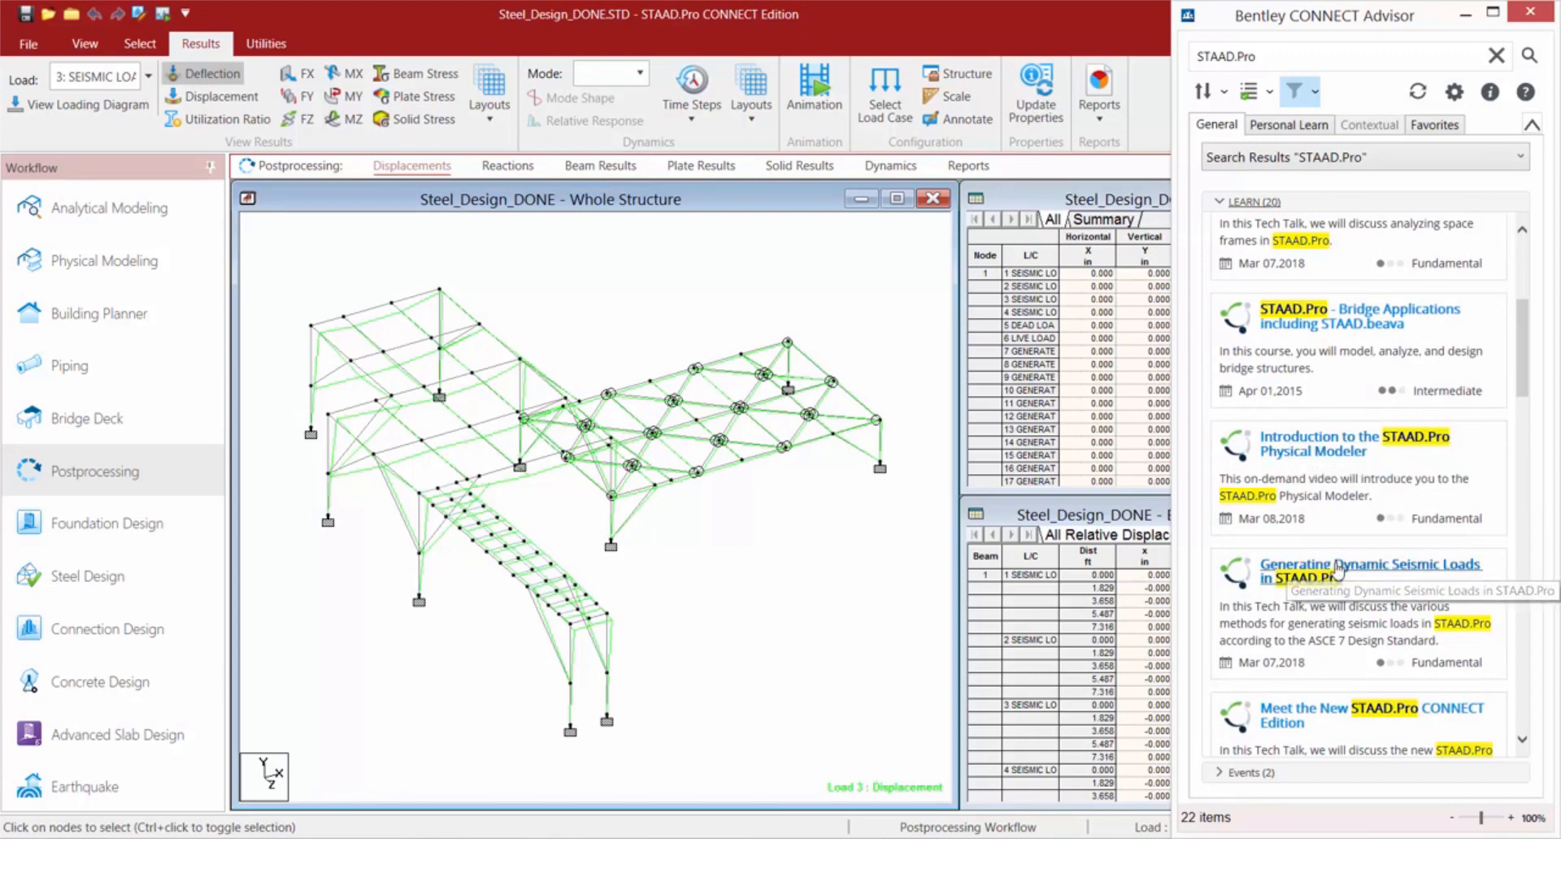
click(1372, 569)
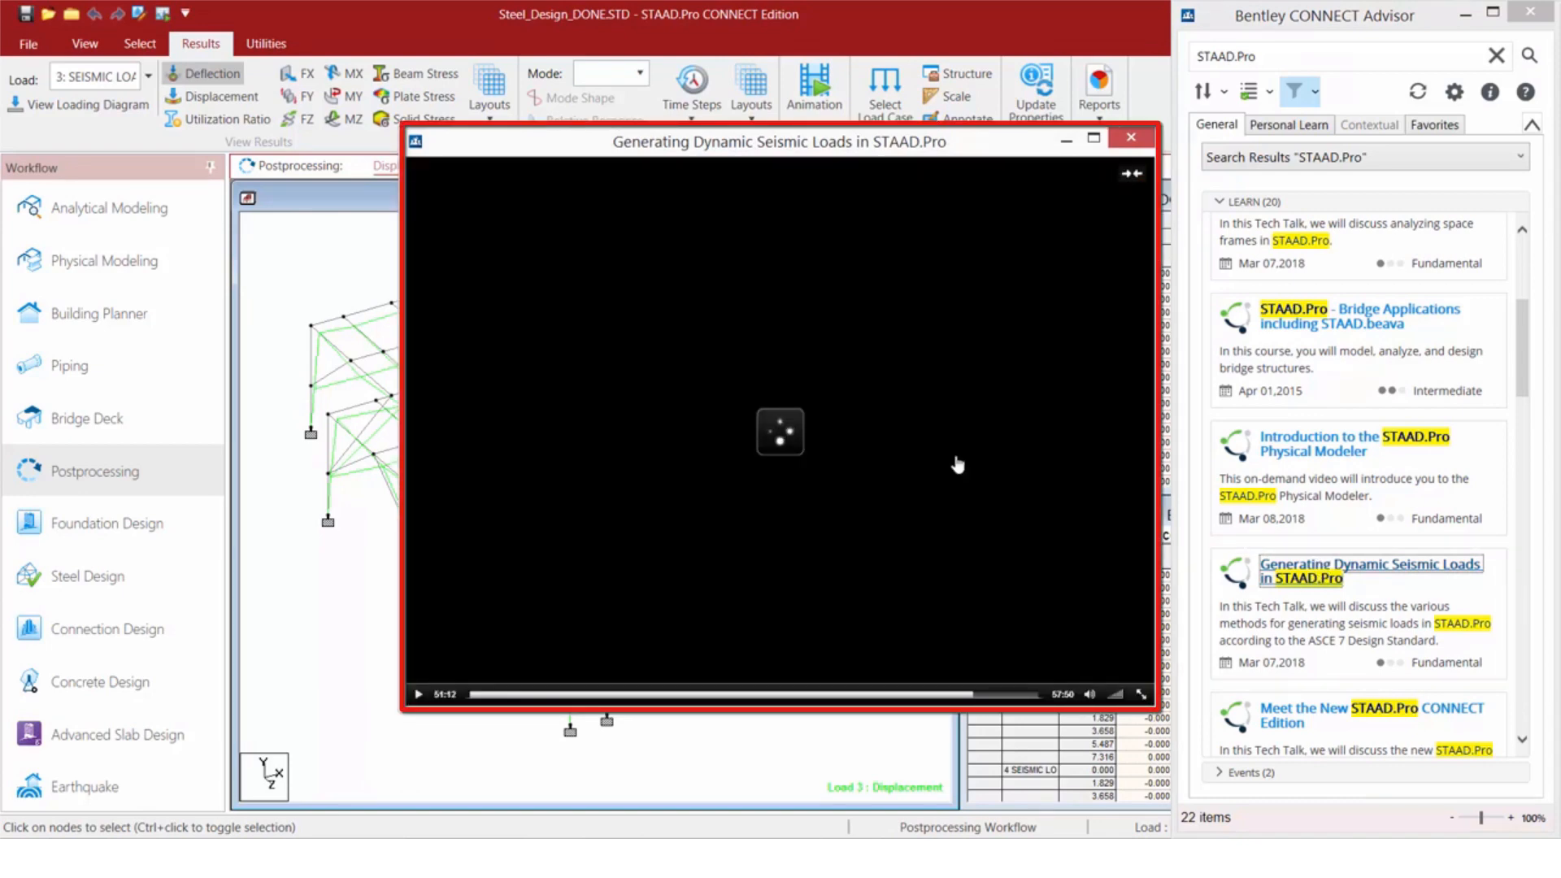
click(1131, 136)
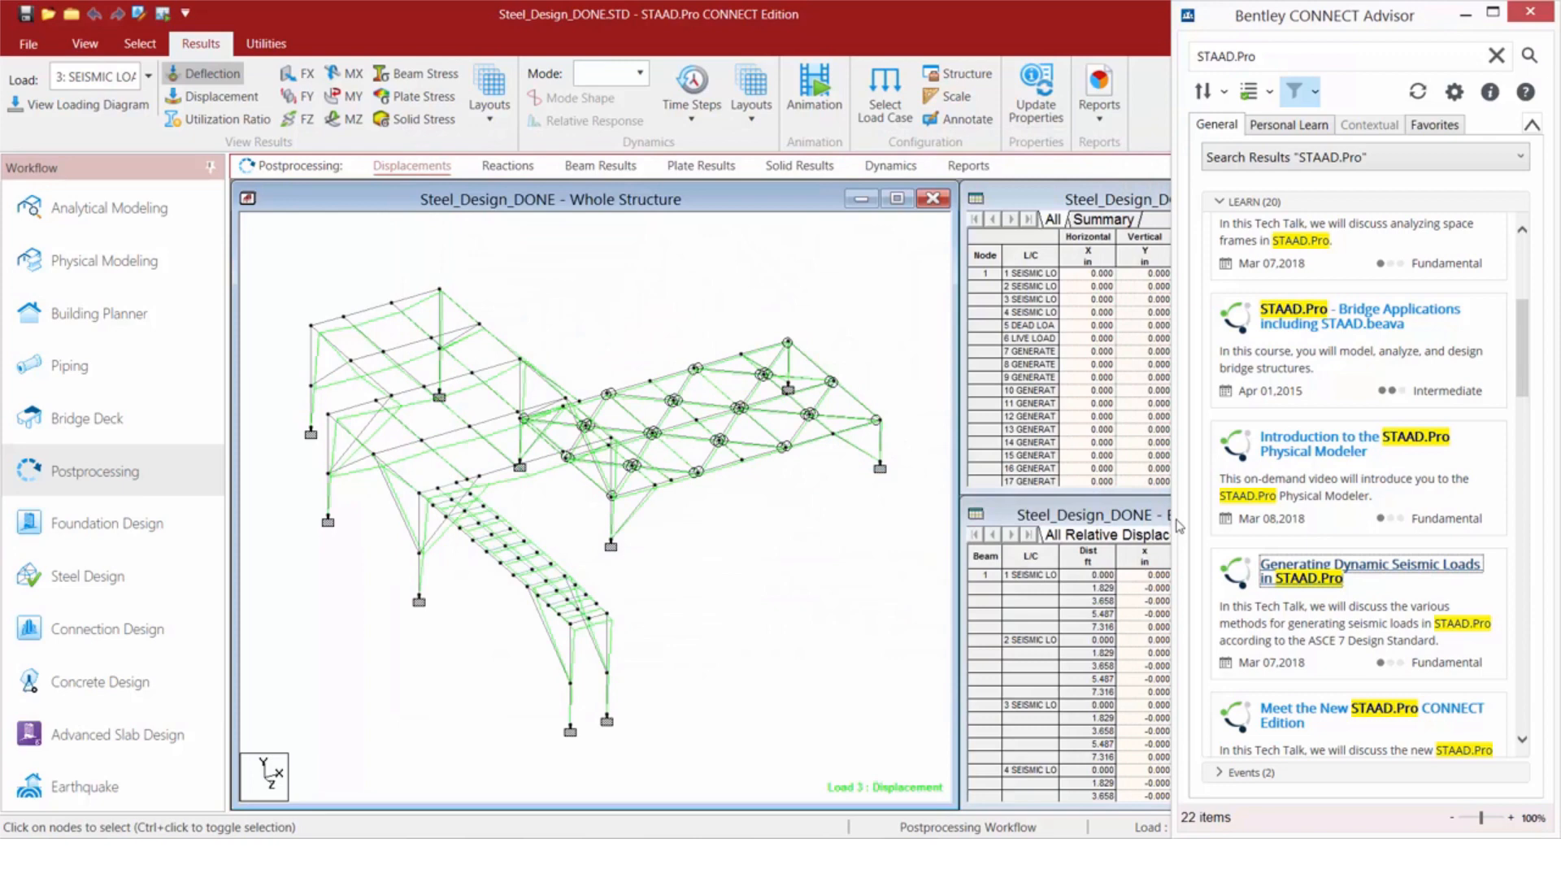
mouse_move(1195, 562)
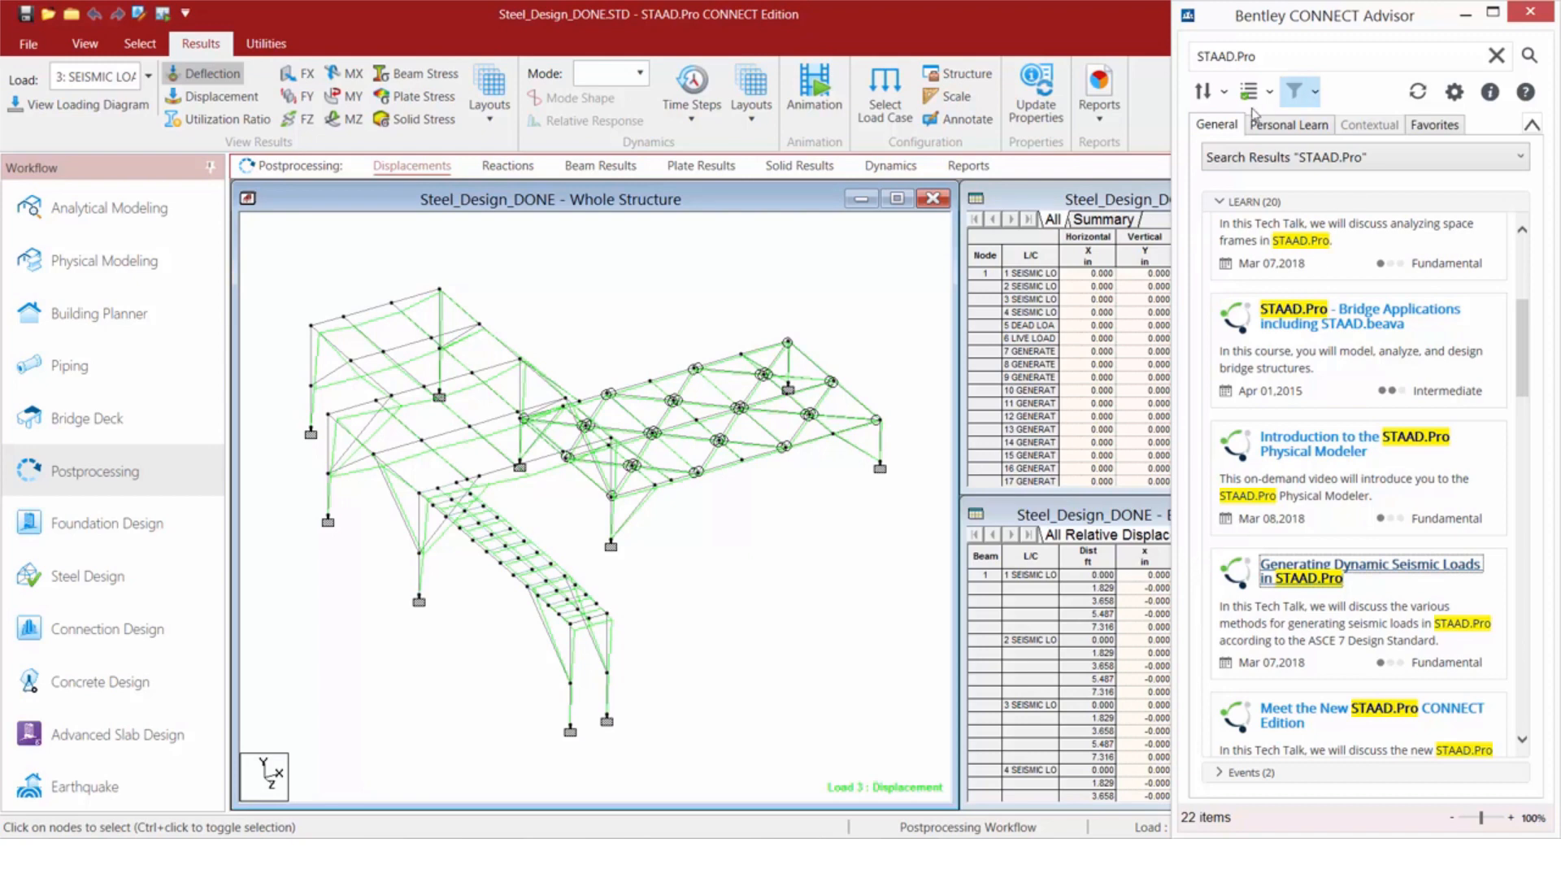
Step: Sort the 22 LEARN results by Course Level, reversed so Fundamental courses come first
click(1205, 91)
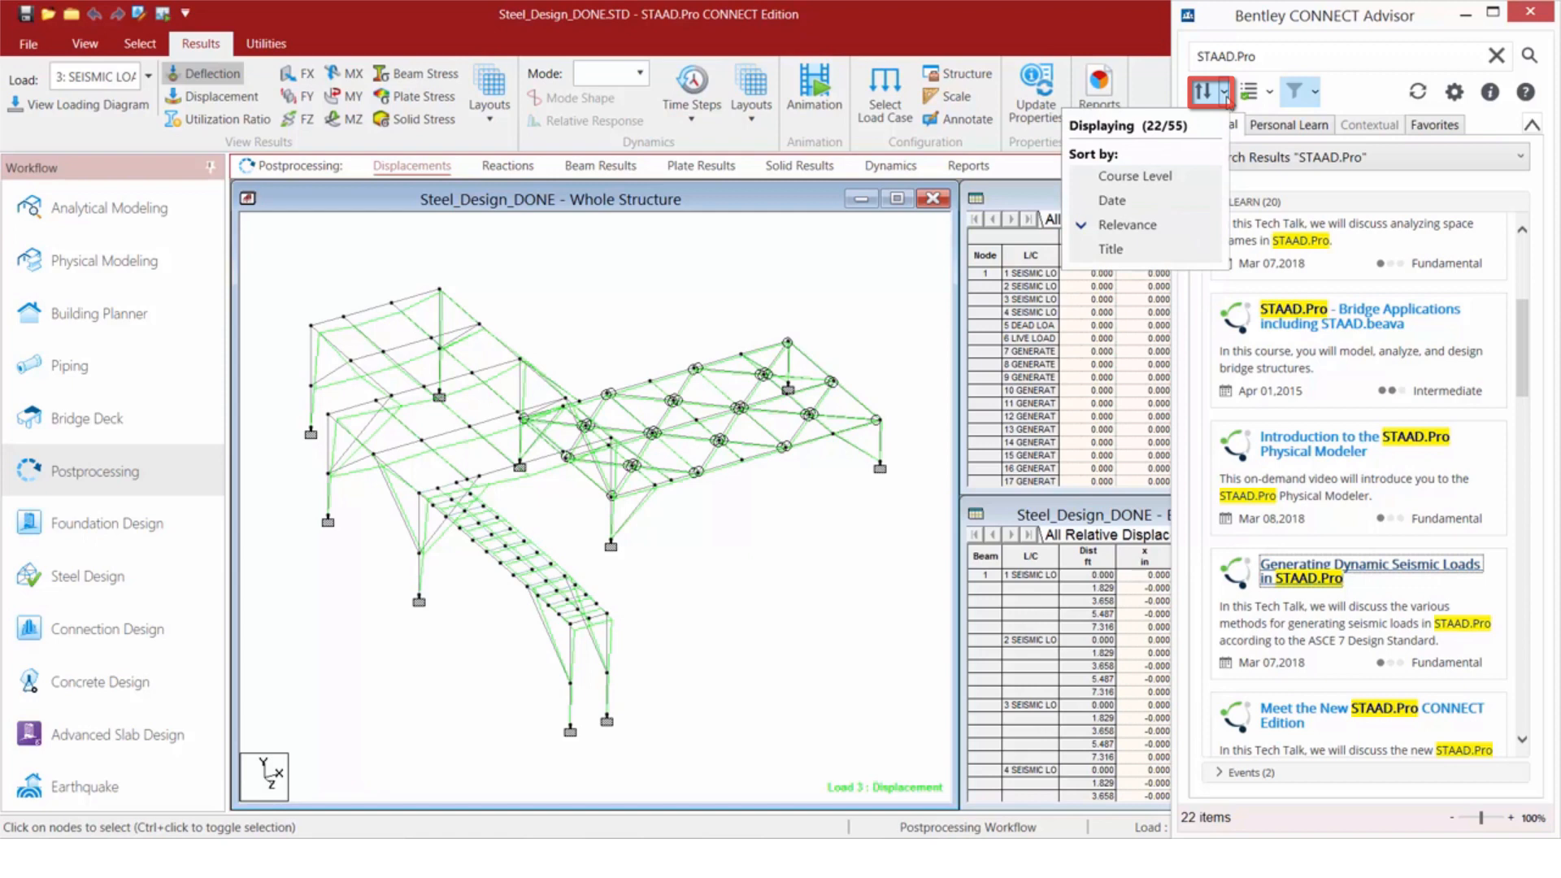
mouse_move(1135, 175)
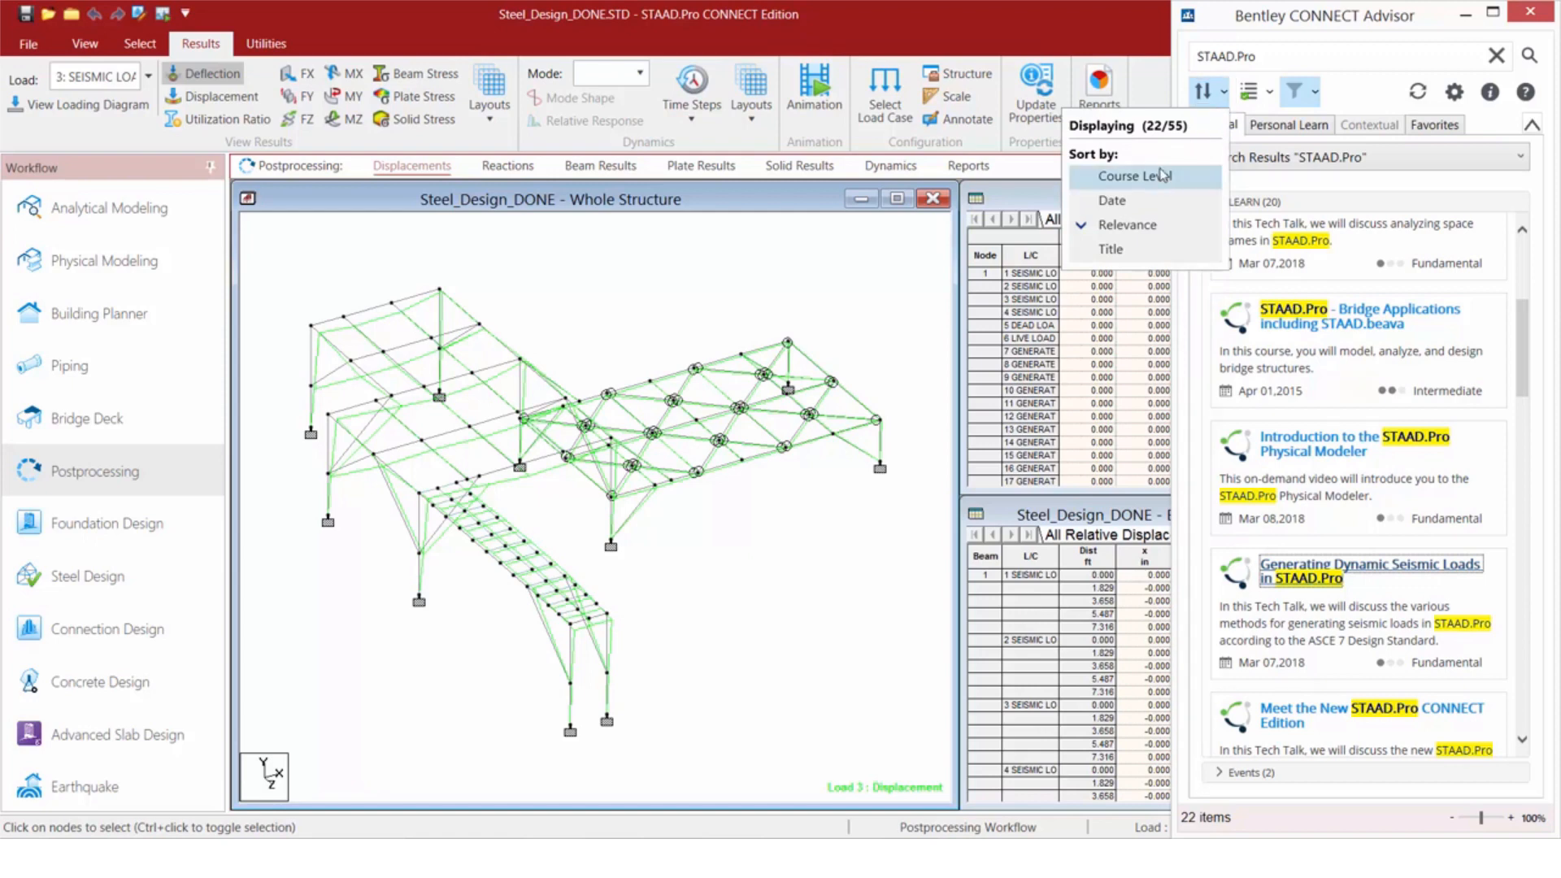
click(1133, 175)
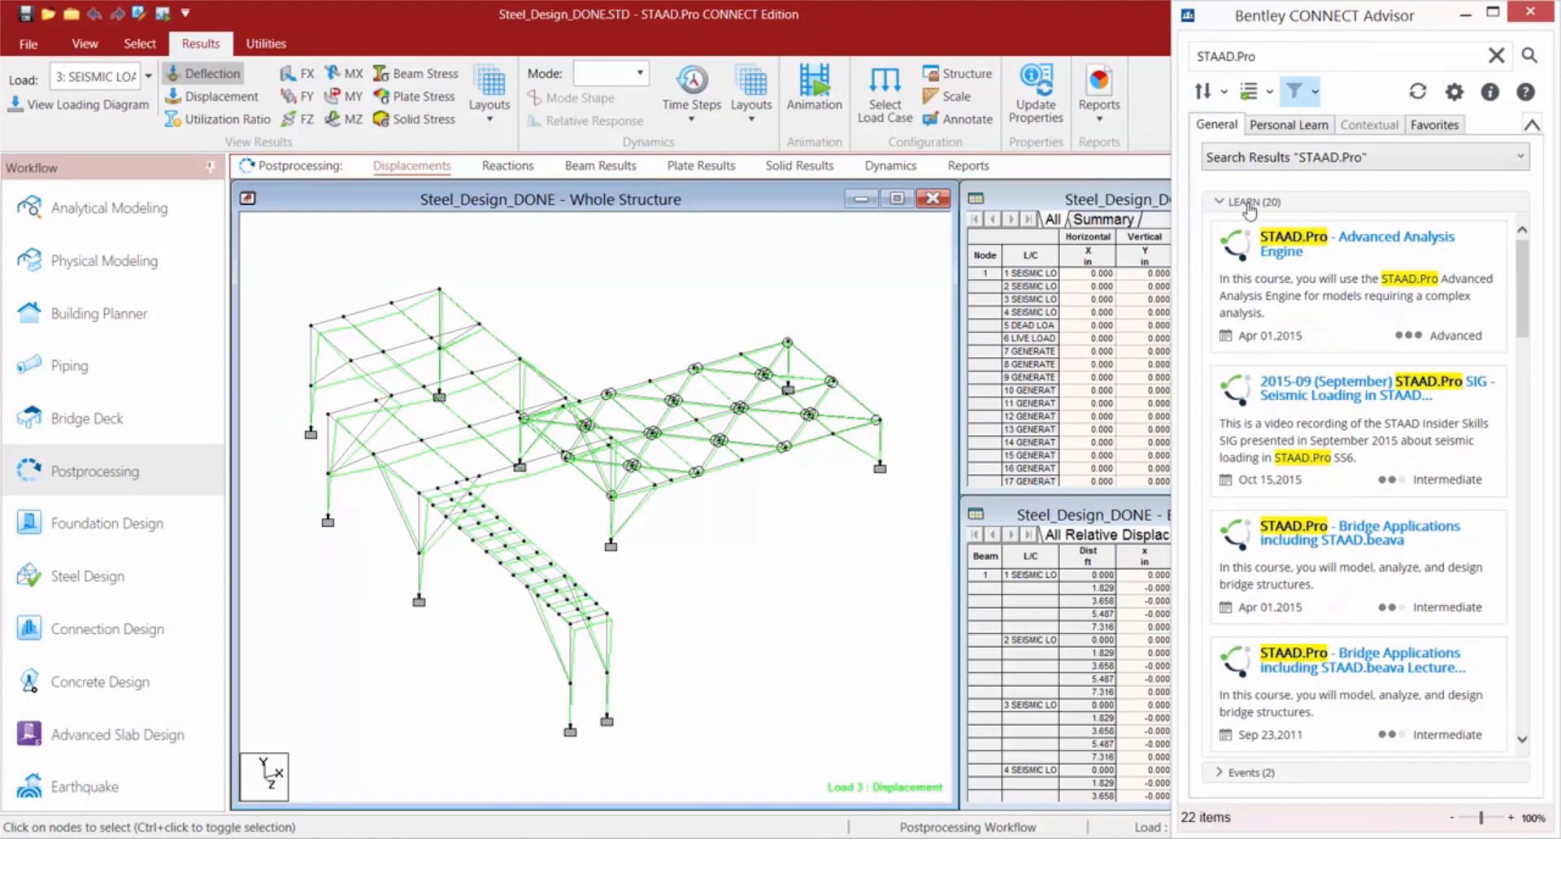
click(1205, 91)
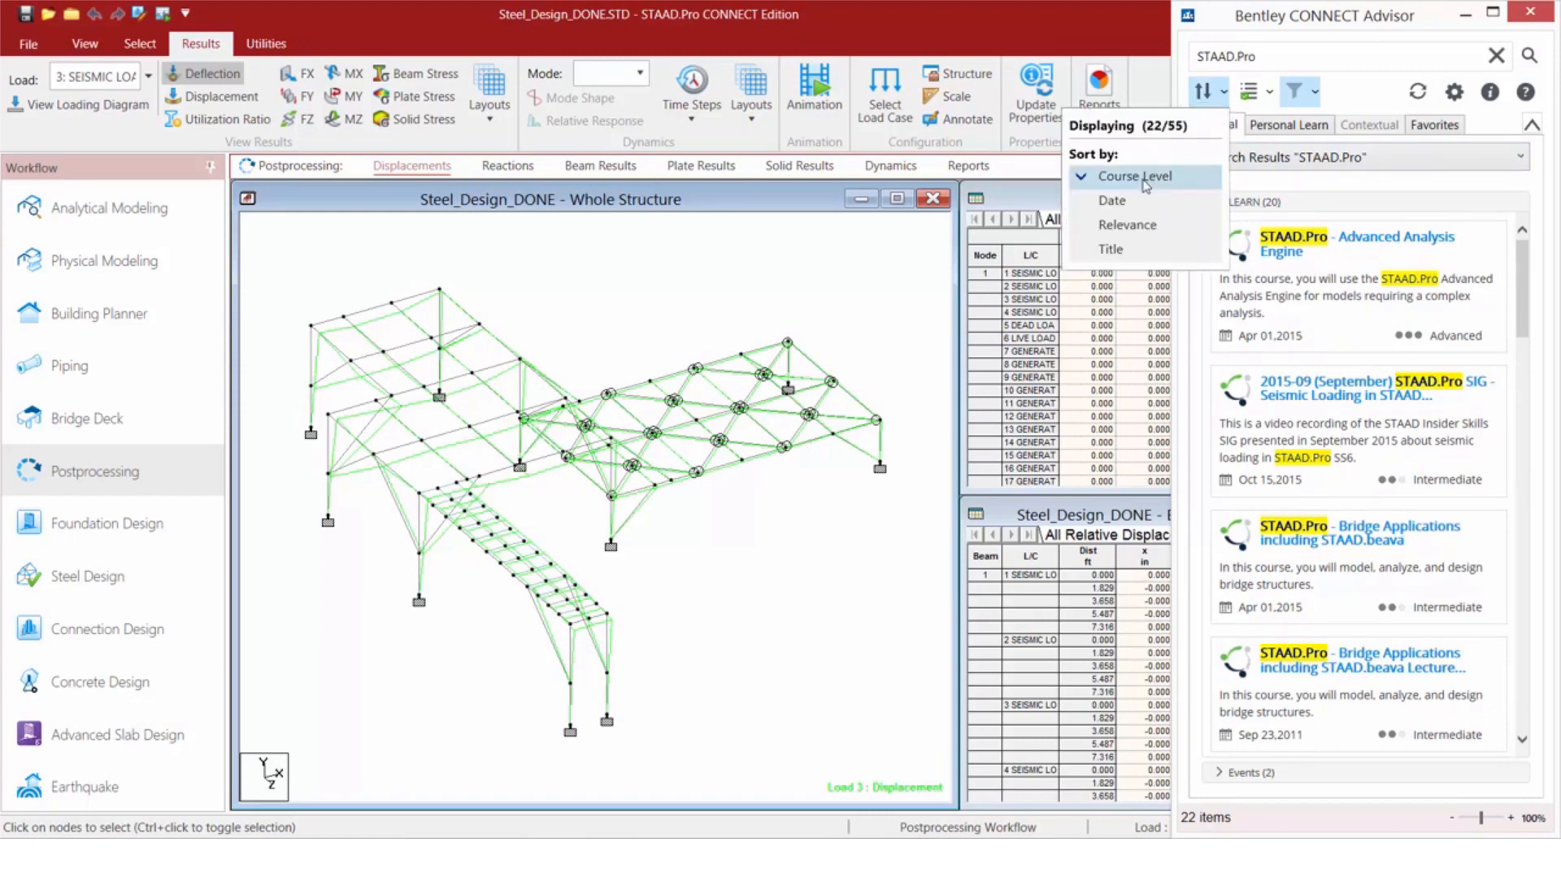
click(1135, 175)
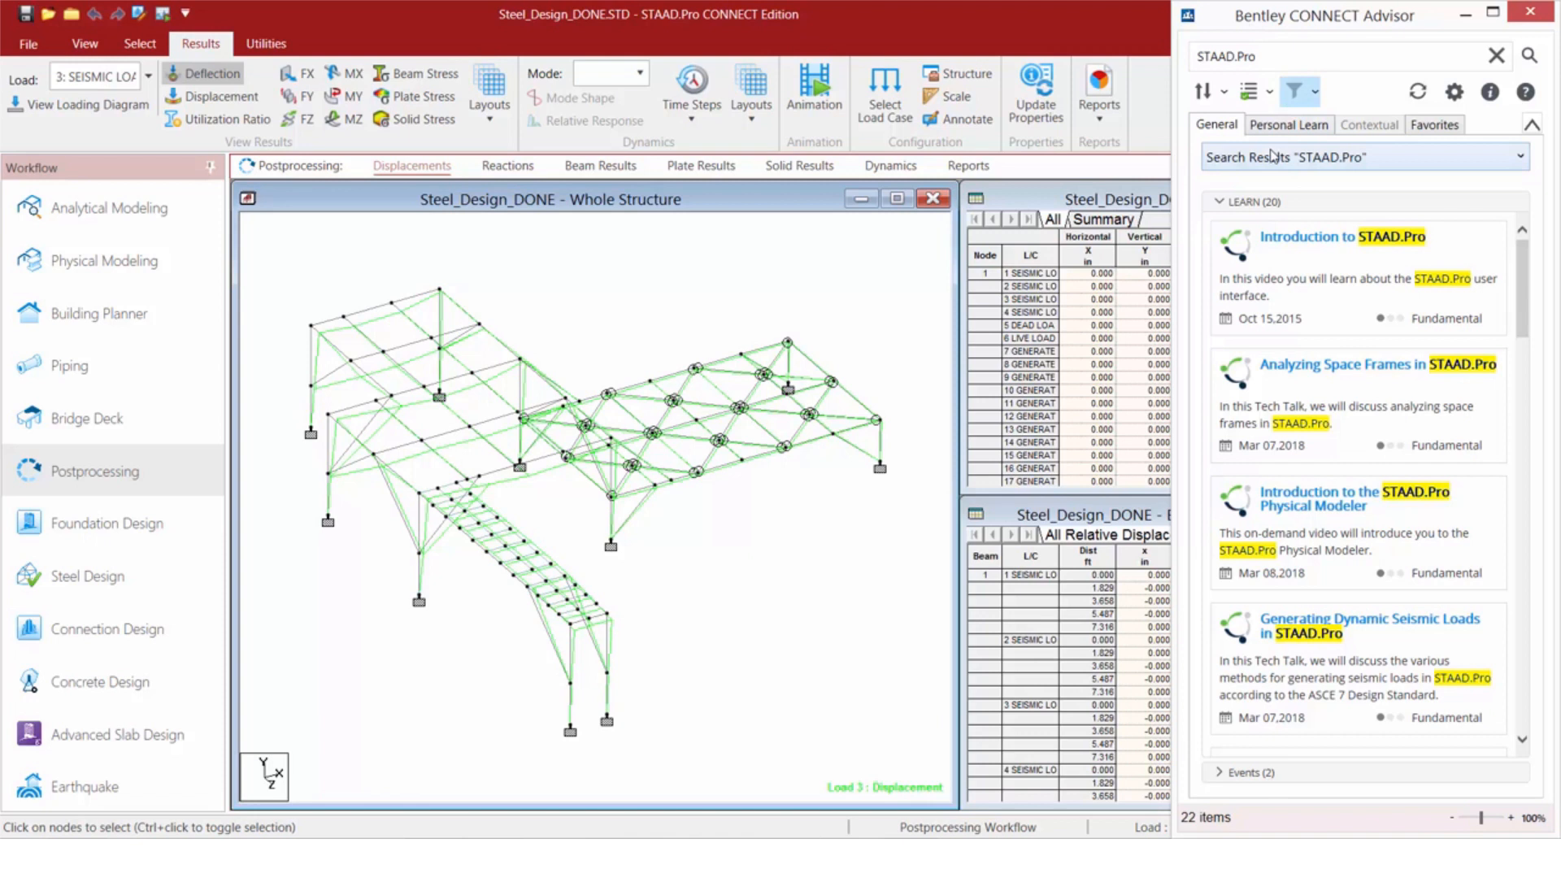
Step: Clear the STAAD.Pro search, close the Advisor panel and show the signed-in account menu
click(1495, 57)
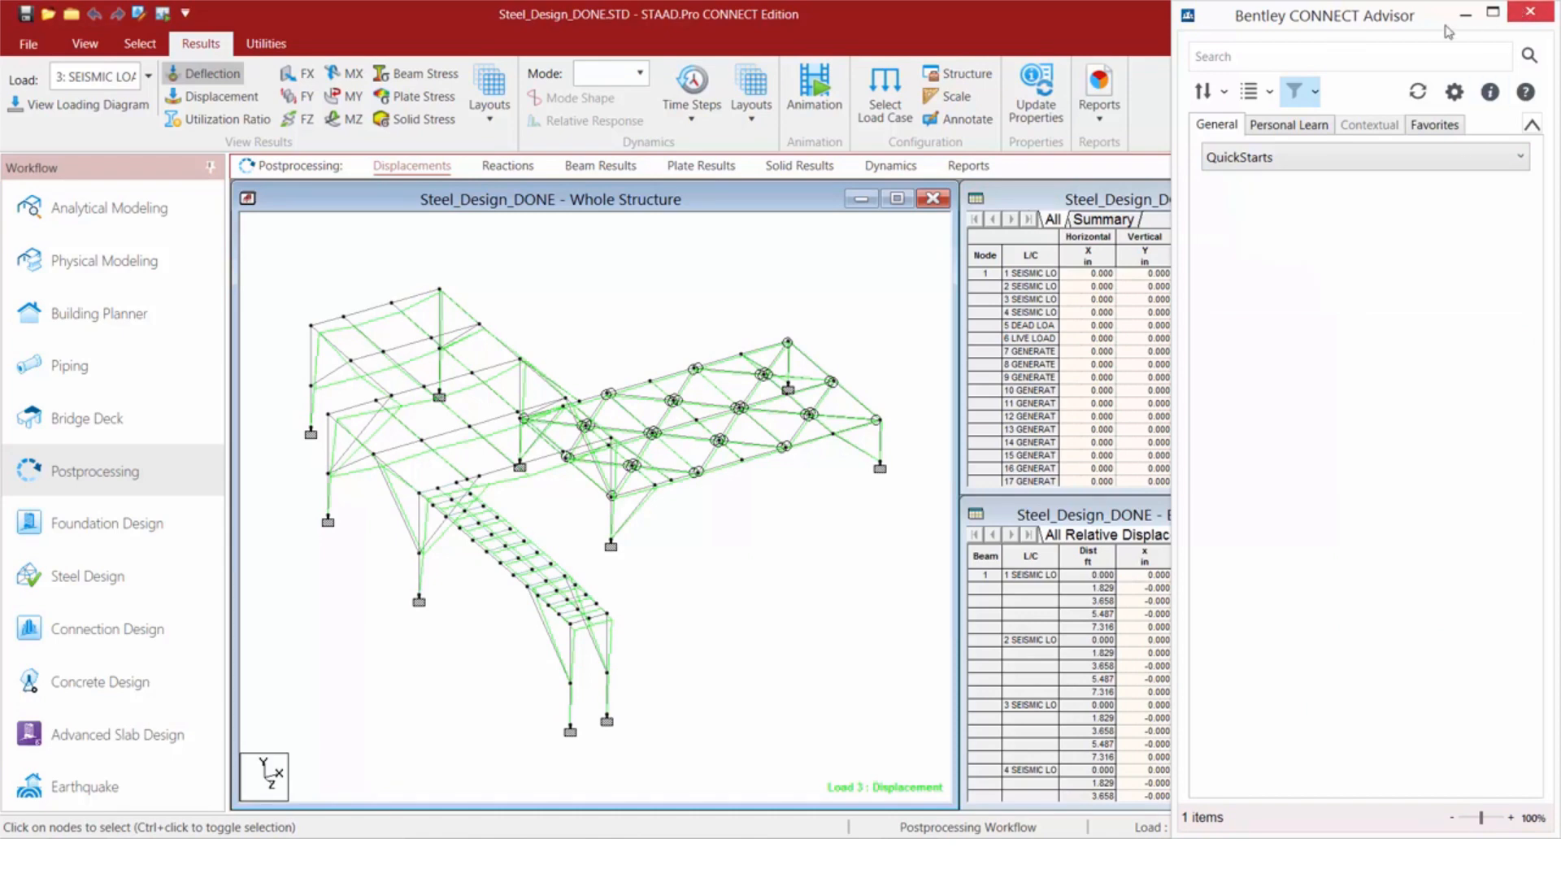
click(1530, 11)
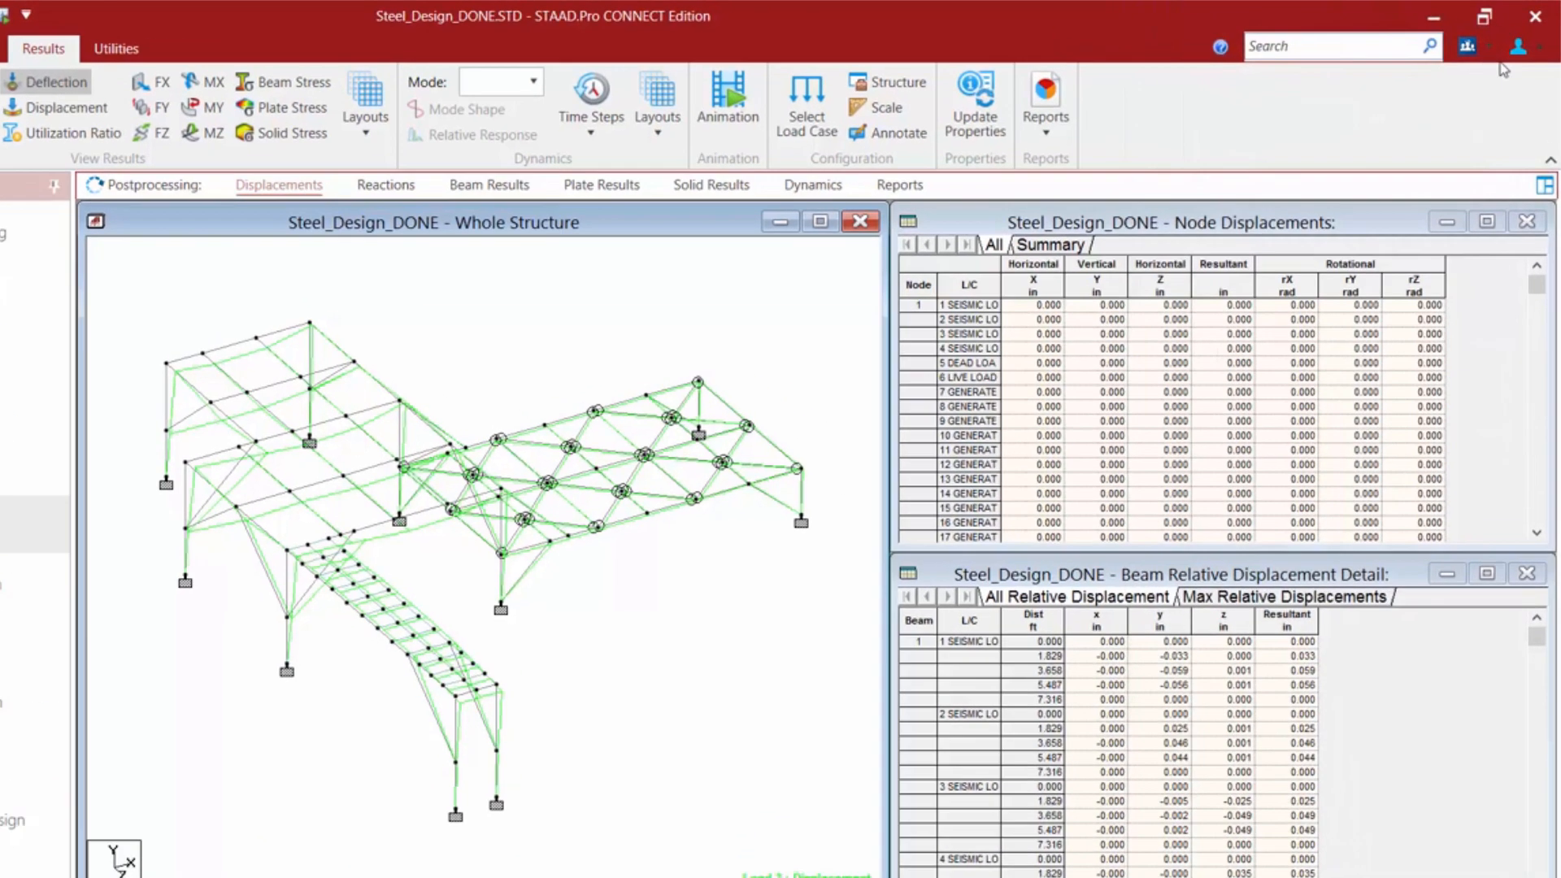
click(1517, 47)
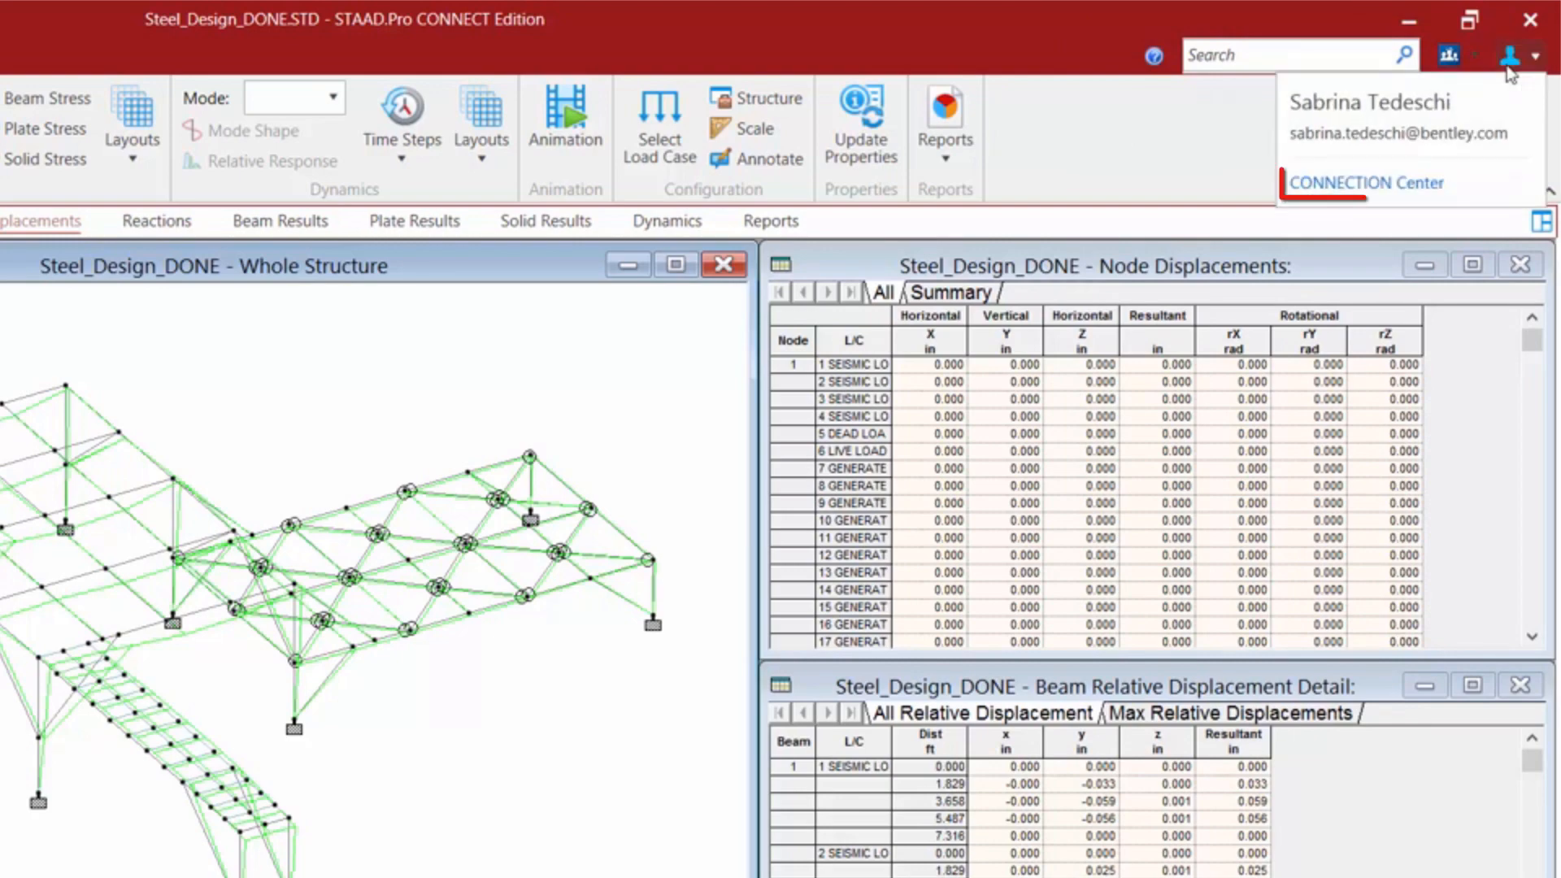
mouse_move(1336, 198)
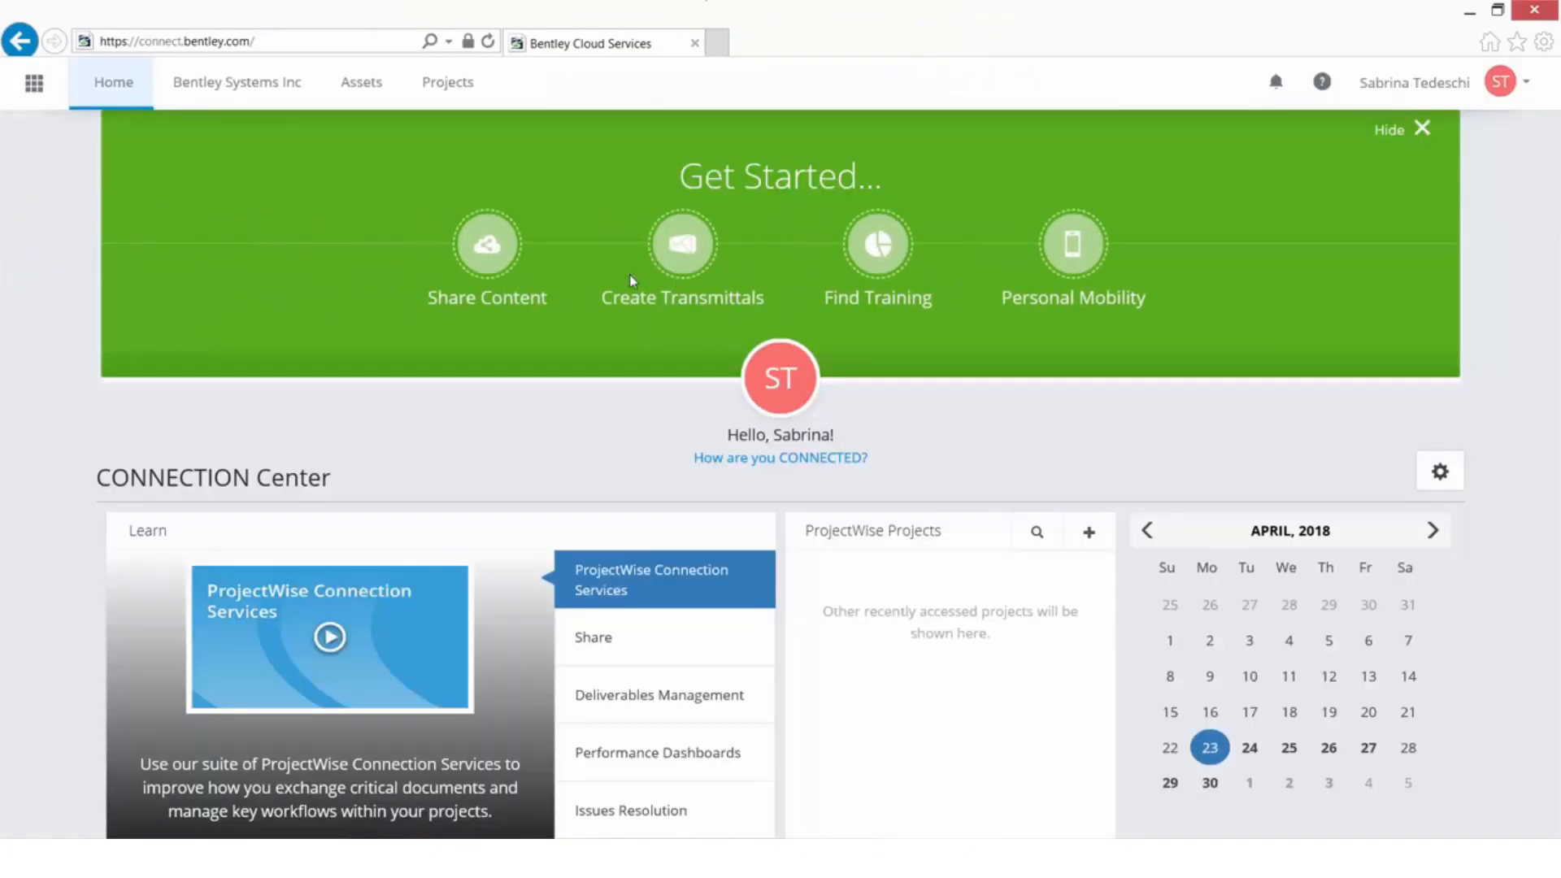
mouse_move(60, 416)
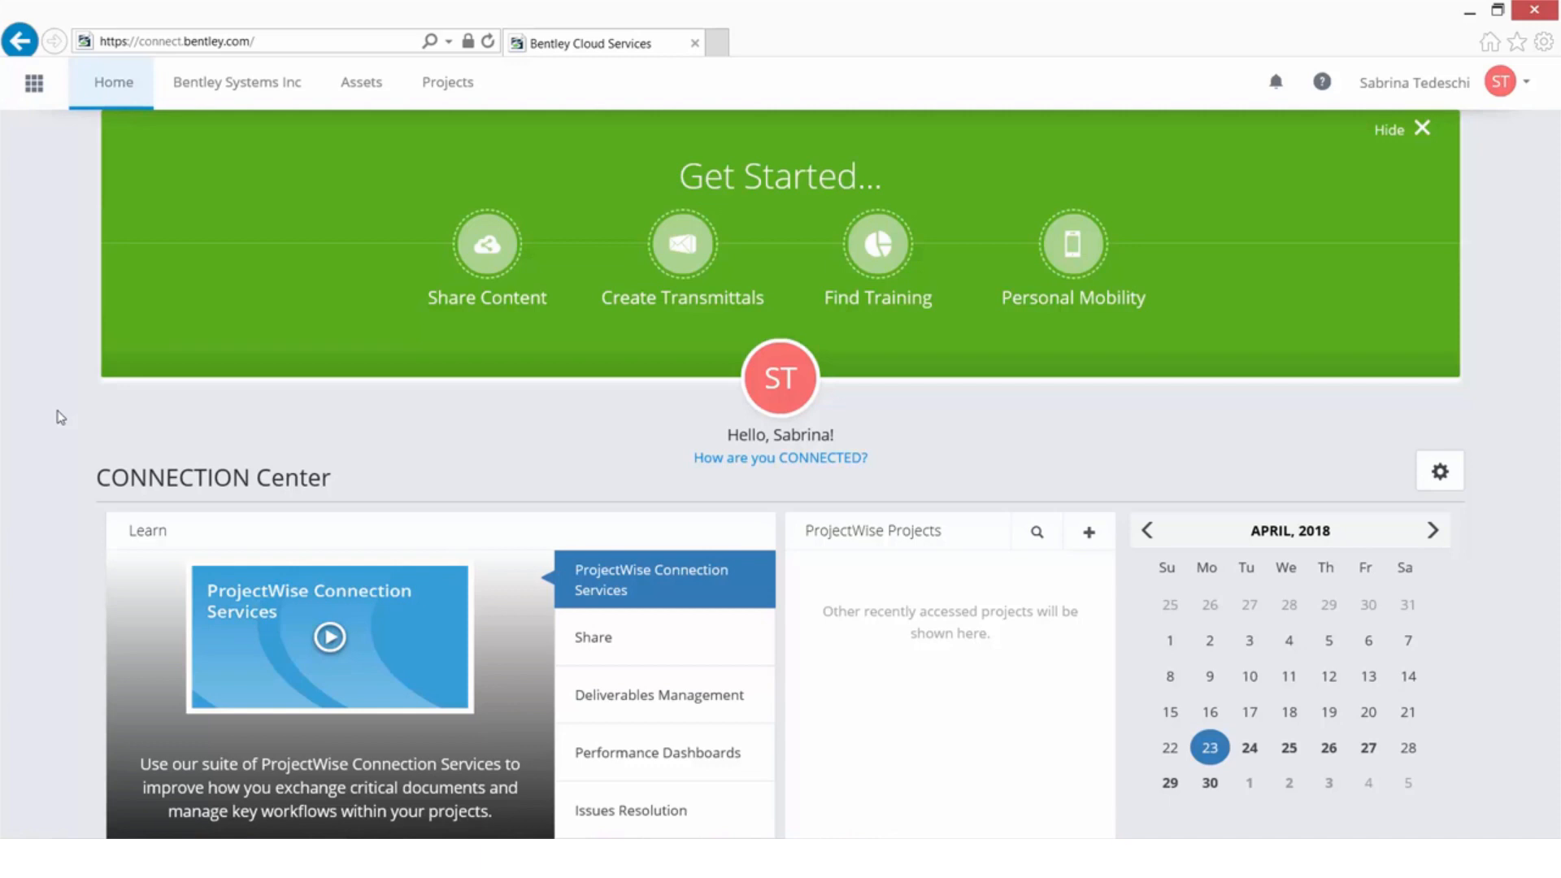
mouse_move(52, 410)
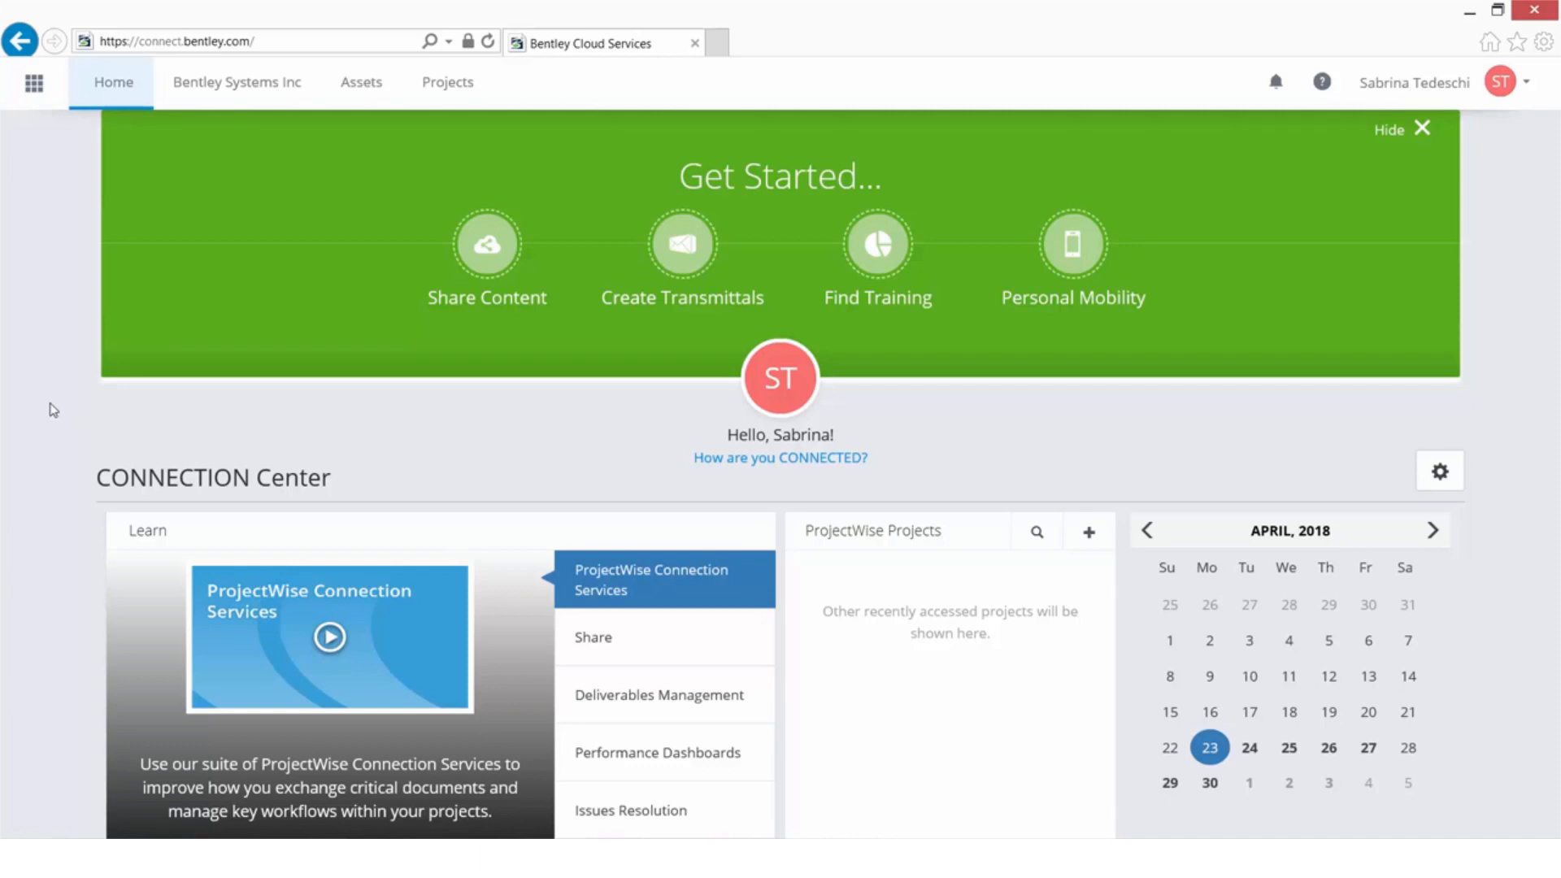
scroll(down, 3)
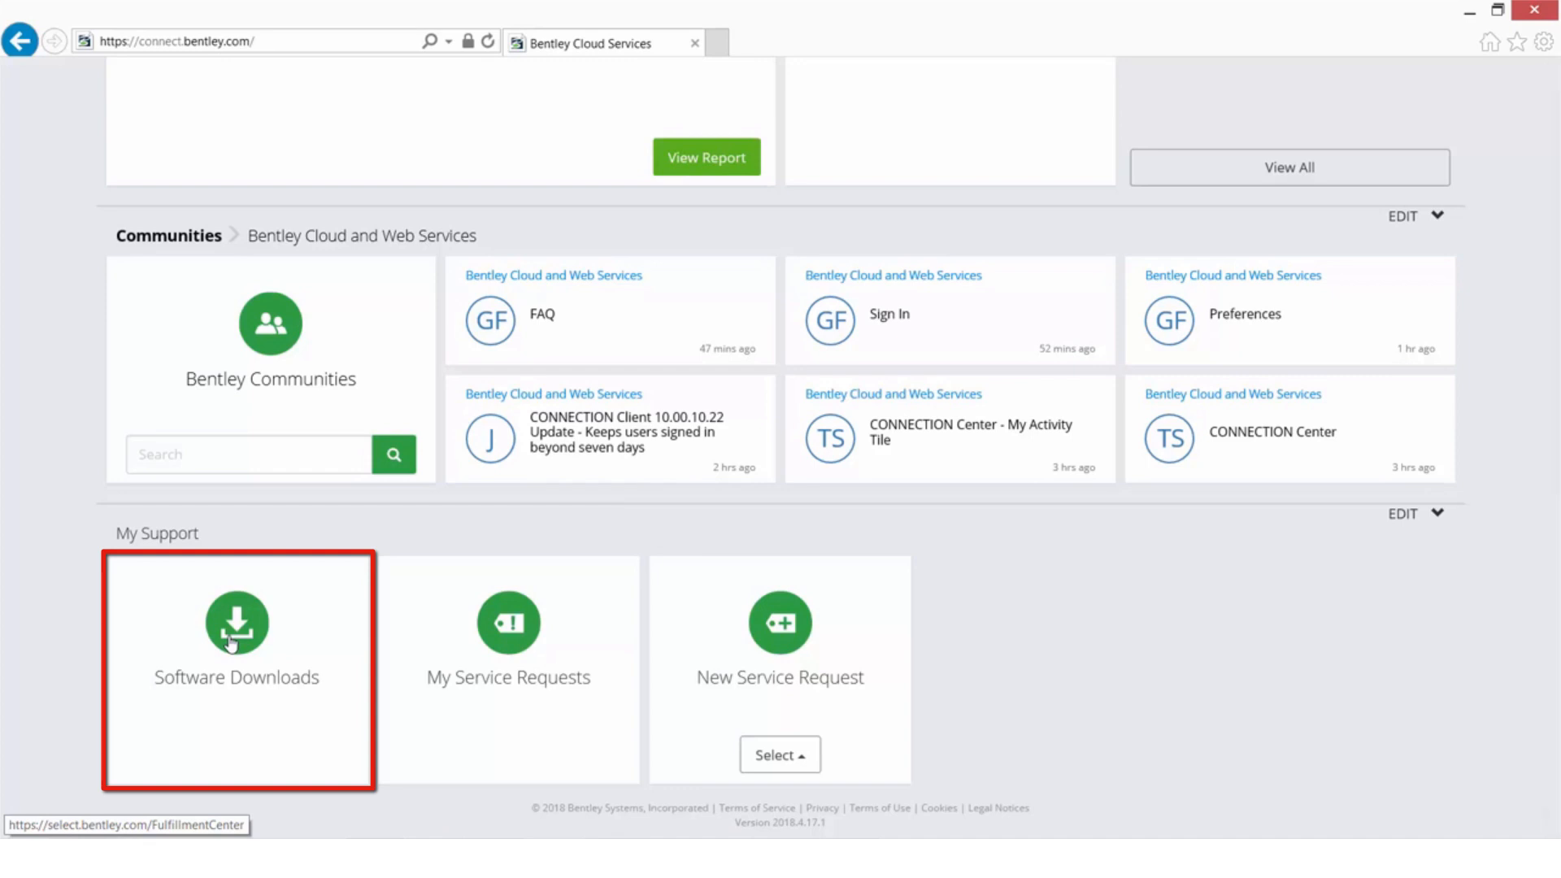
mouse_move(495, 666)
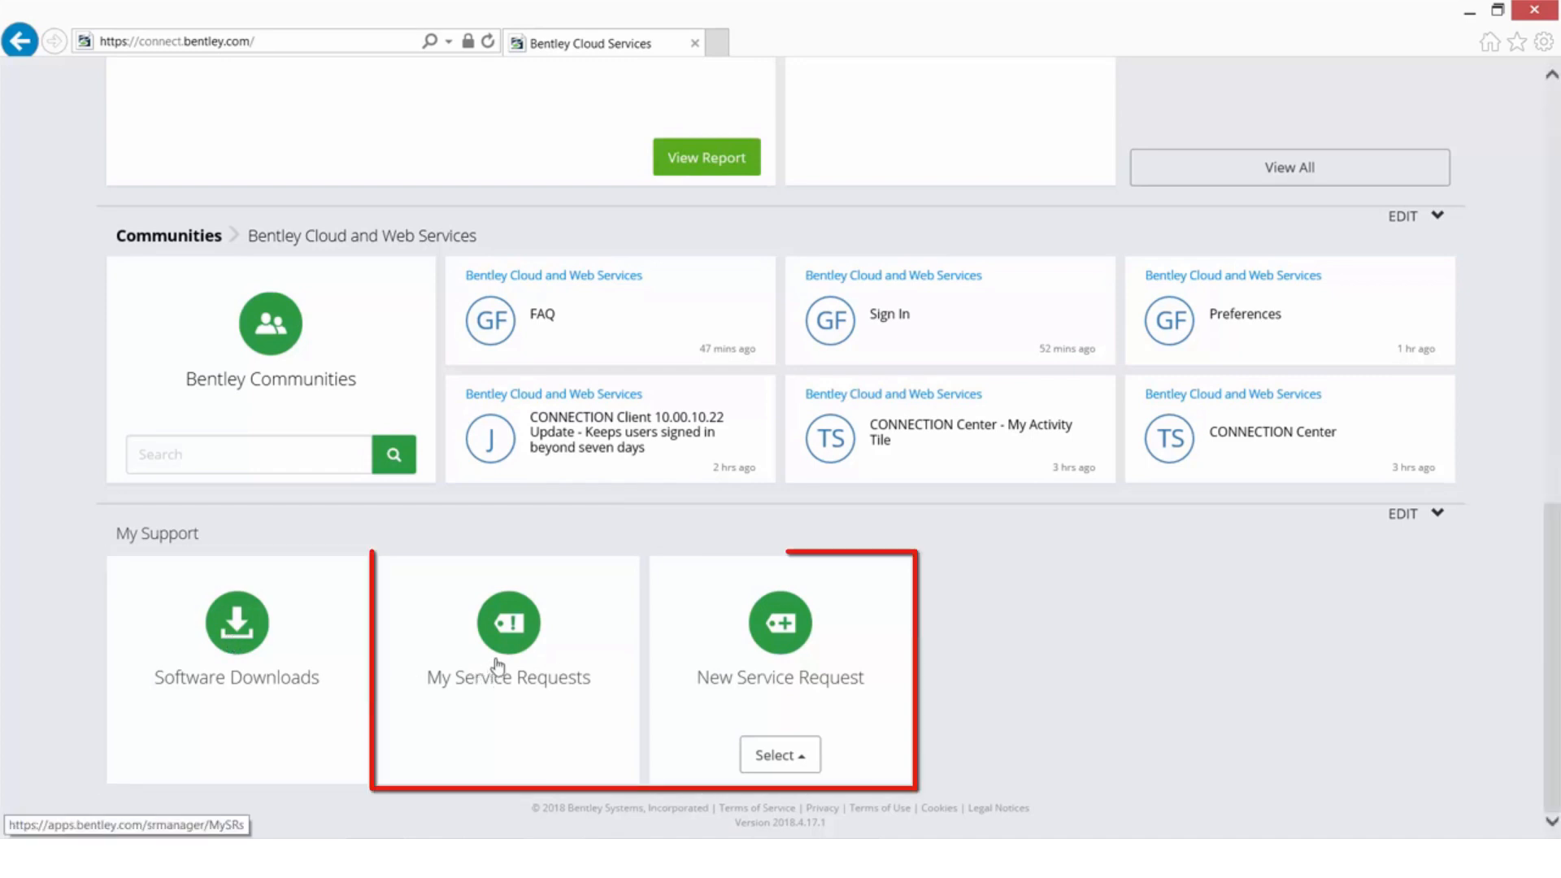
mouse_move(571, 681)
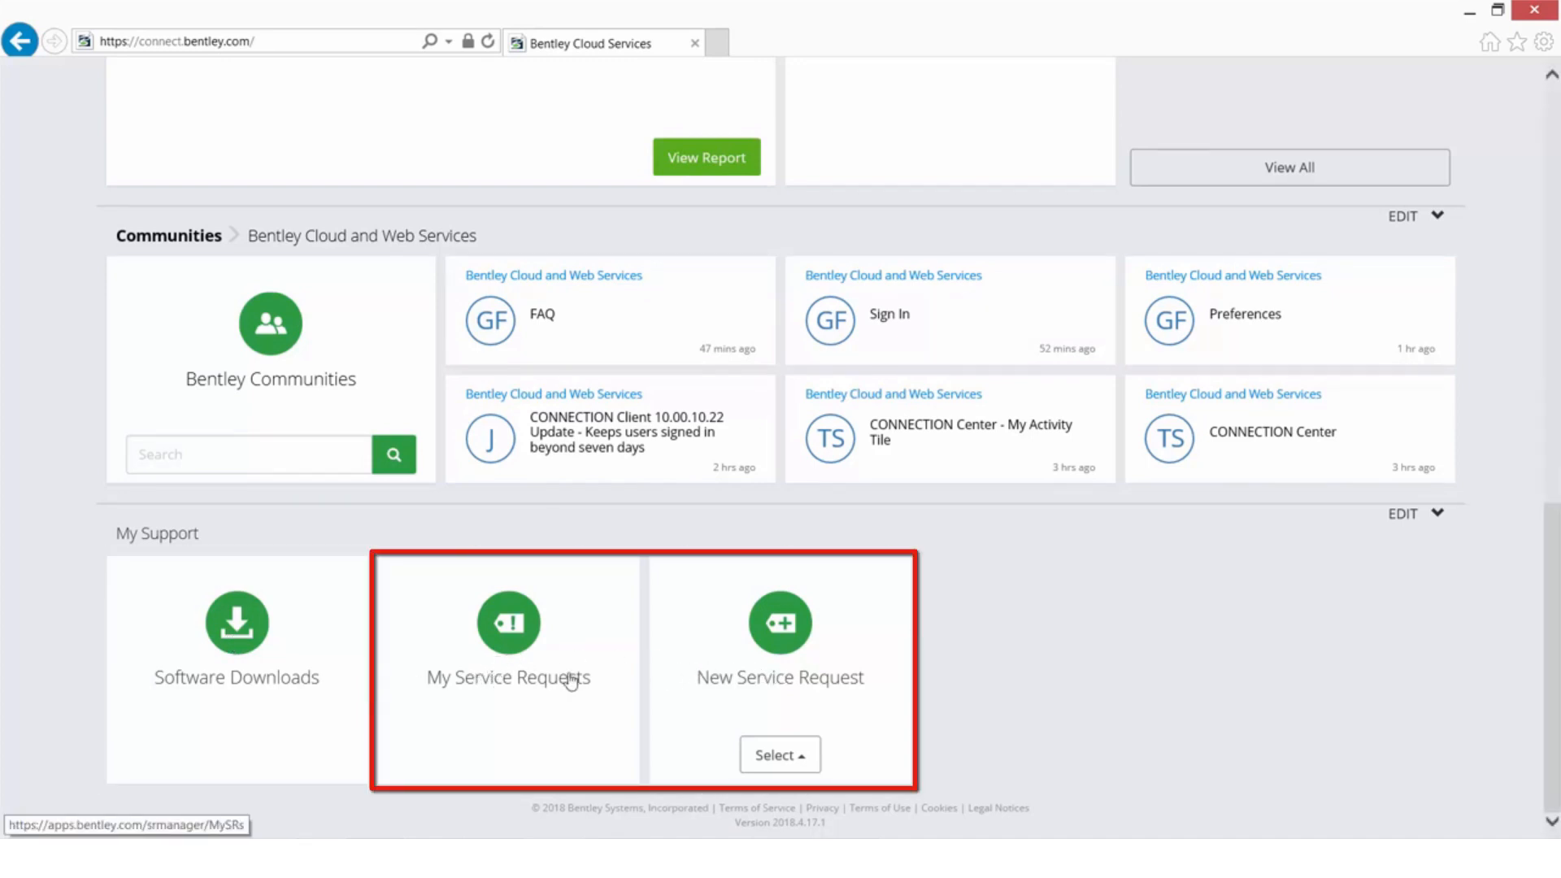
mouse_move(1239, 637)
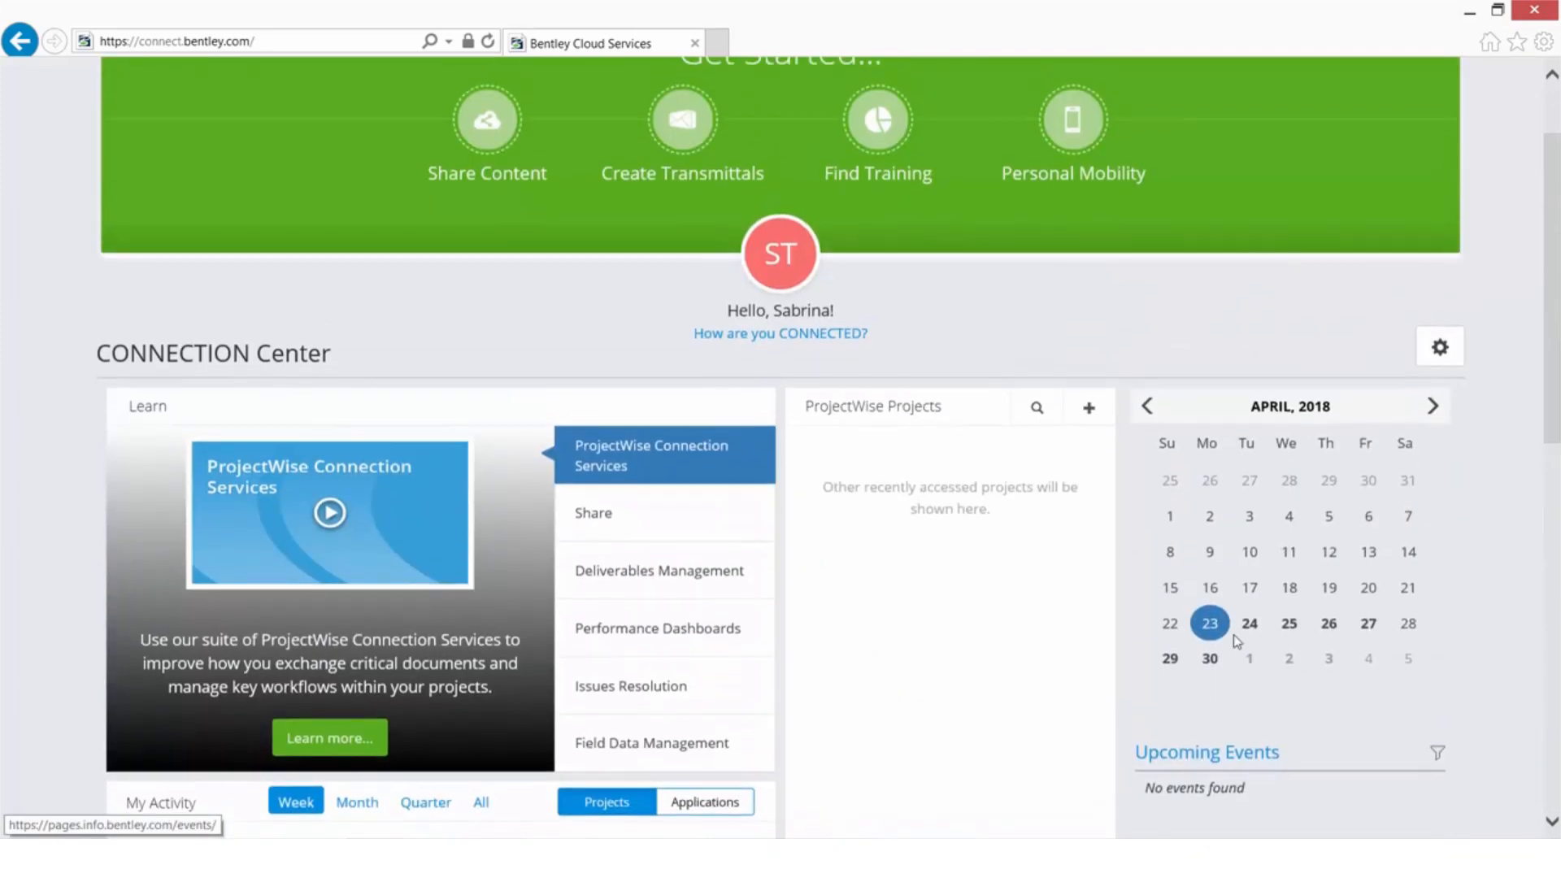
scroll(up, 3)
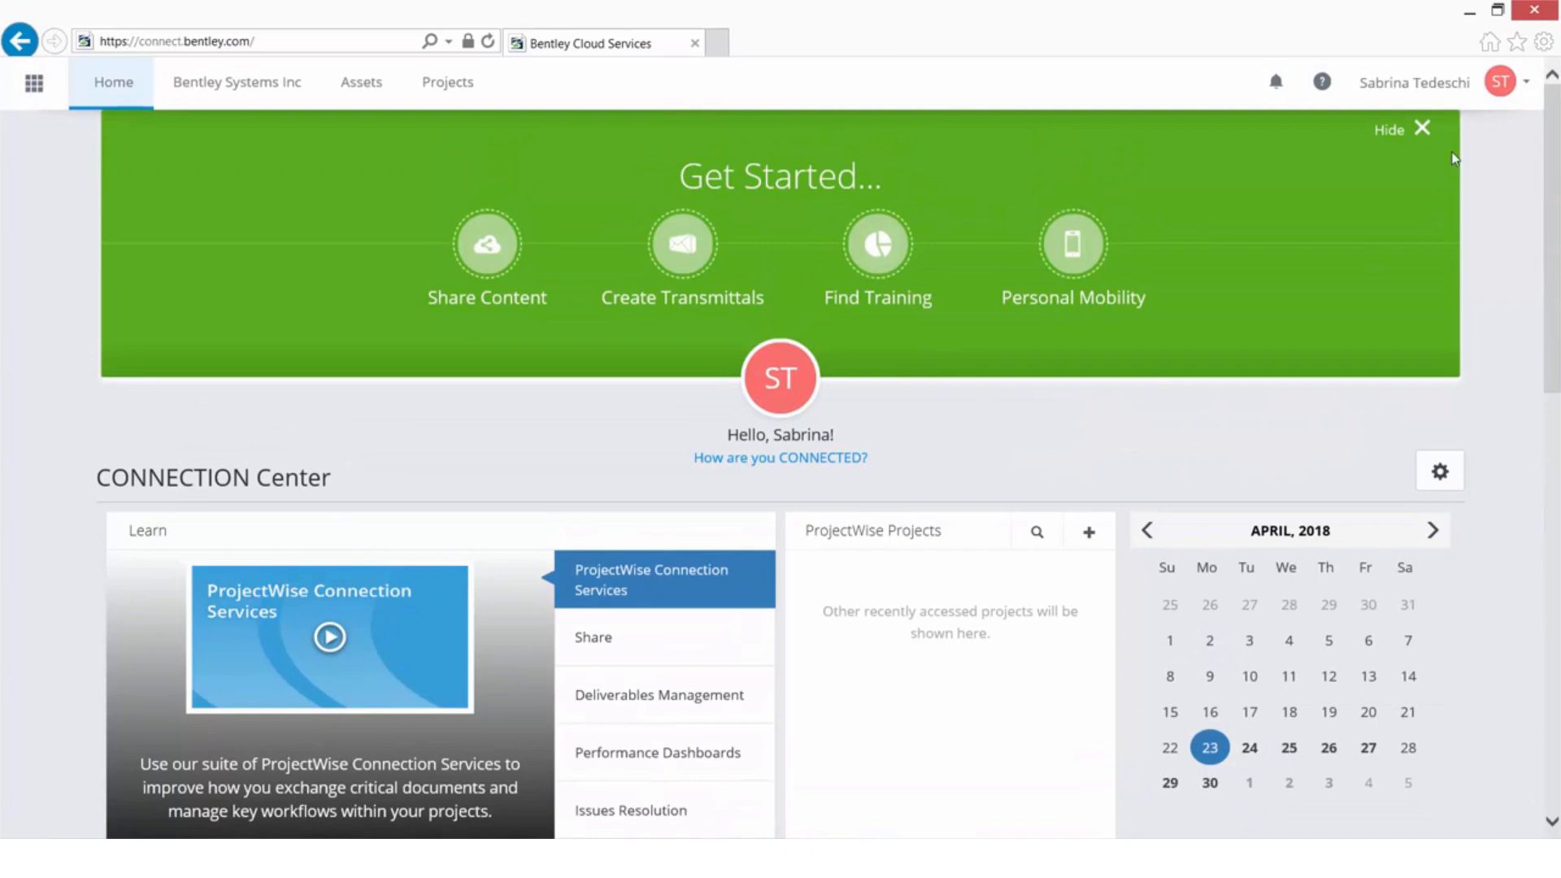